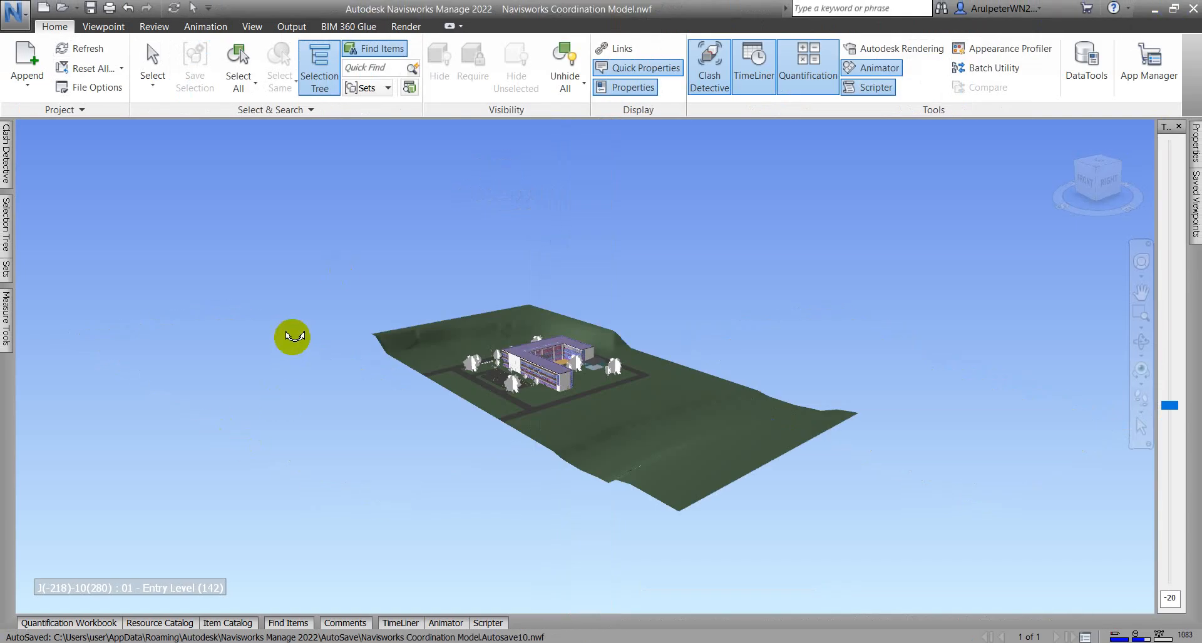
pyautogui.moveTo(254, 307)
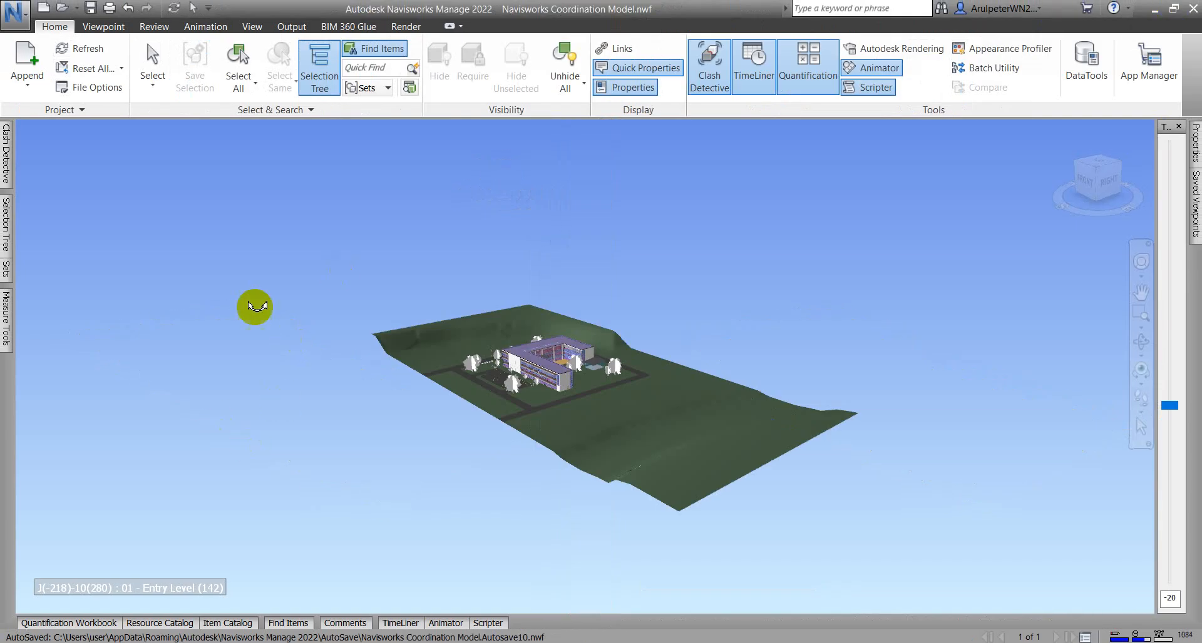
# Step: Show the Viewpoint ribbon tab with its Sectioning panel
pyautogui.click(103, 26)
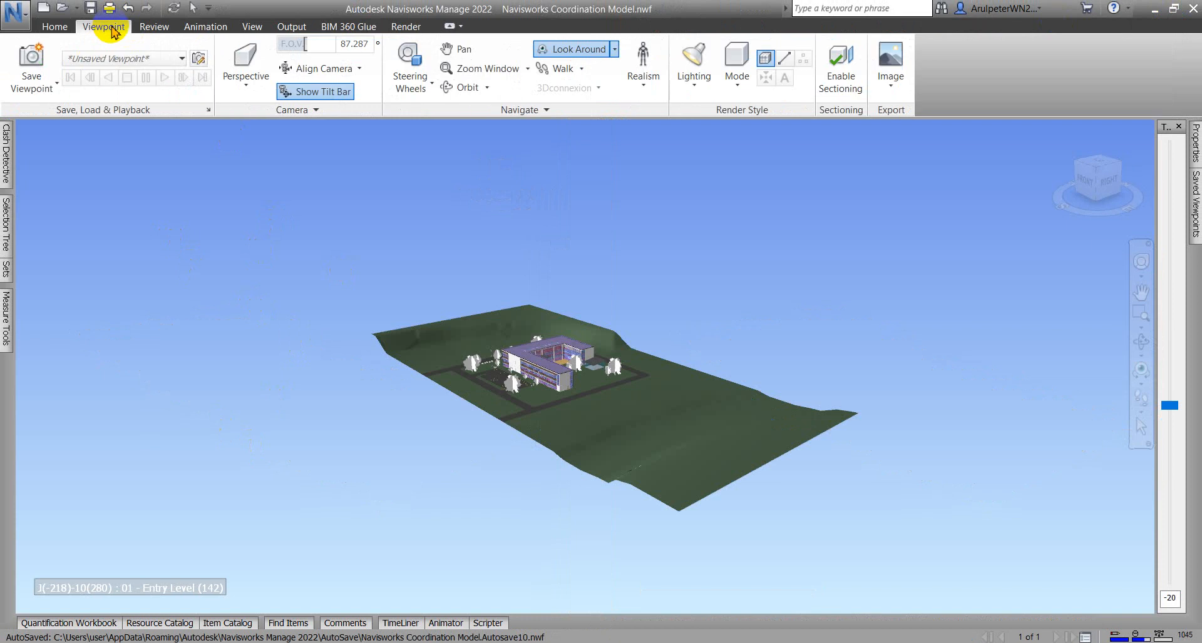
pyautogui.moveTo(847, 121)
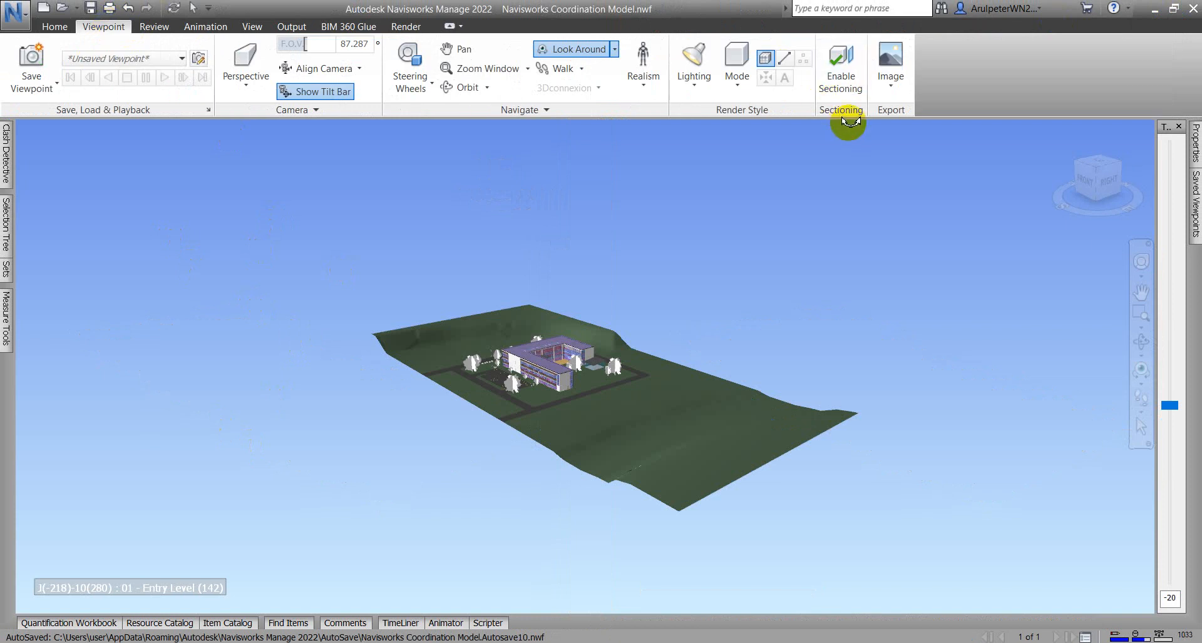
pyautogui.moveTo(840, 69)
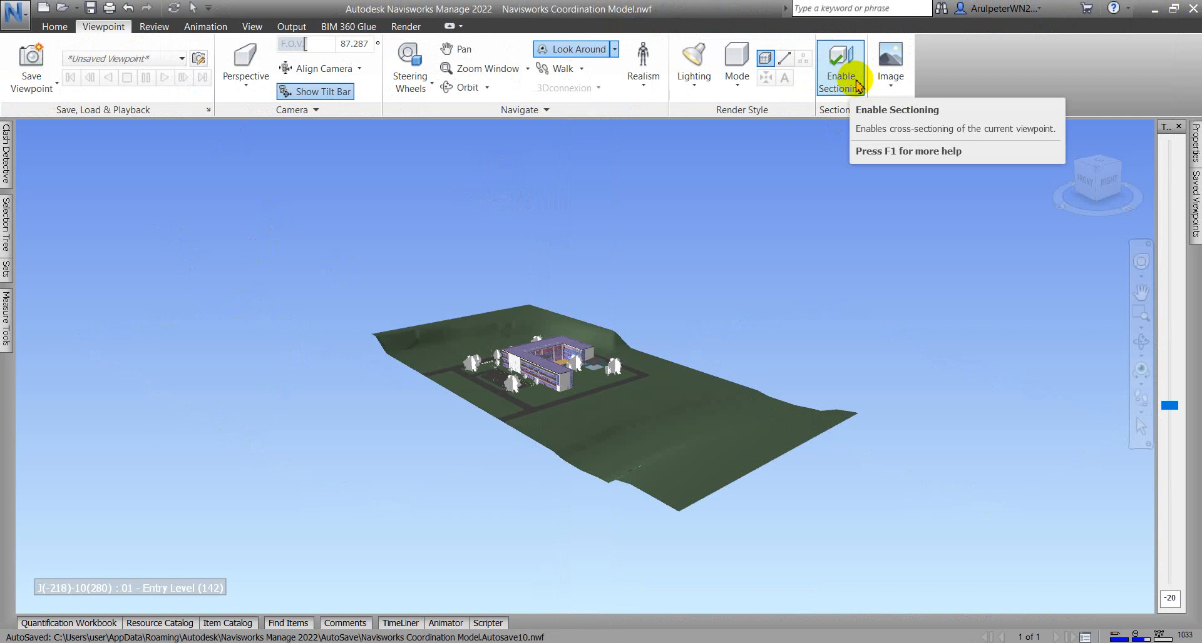
# Step: Enable sectioning so a section plane cuts the site model
pyautogui.click(840, 65)
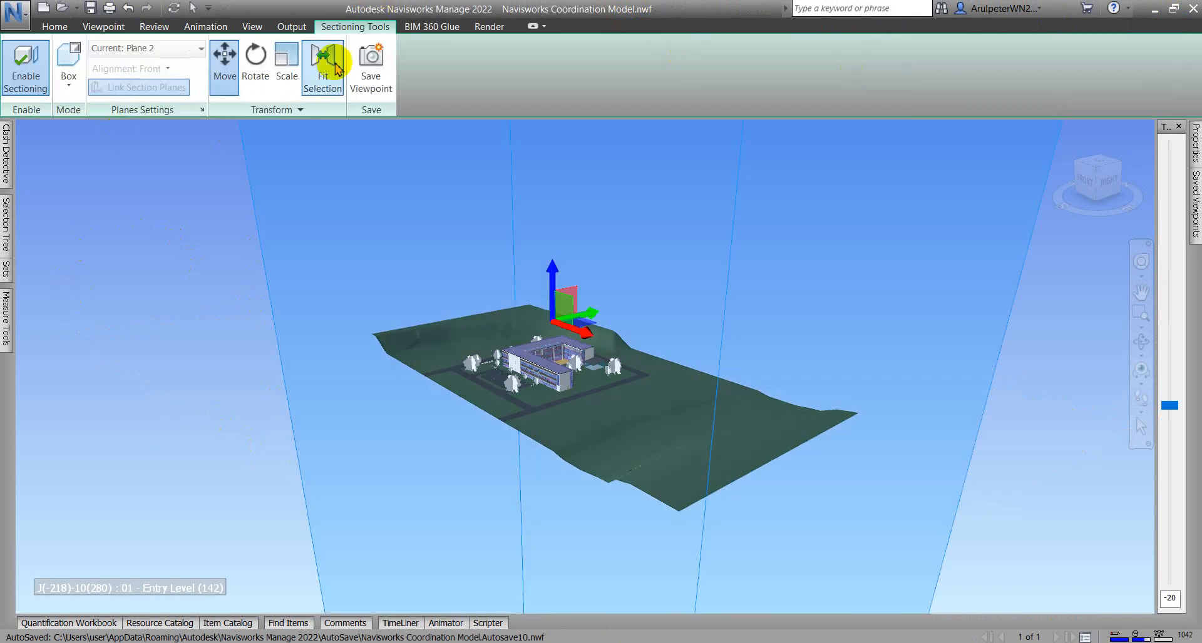
pyautogui.moveTo(389, 31)
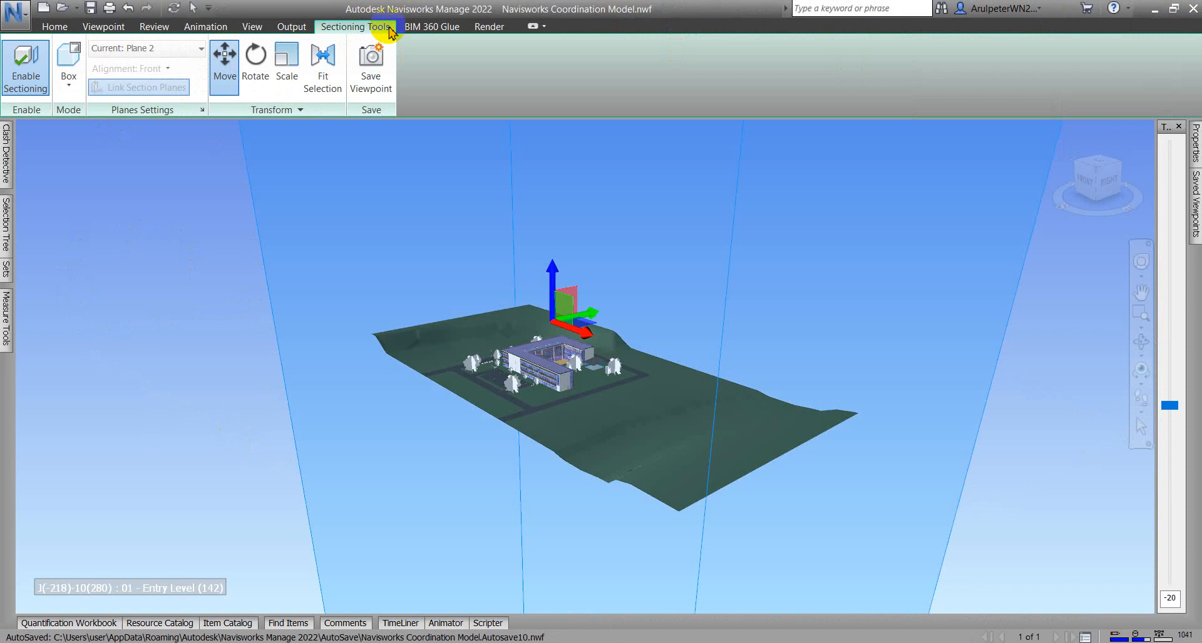
pyautogui.moveTo(283, 280)
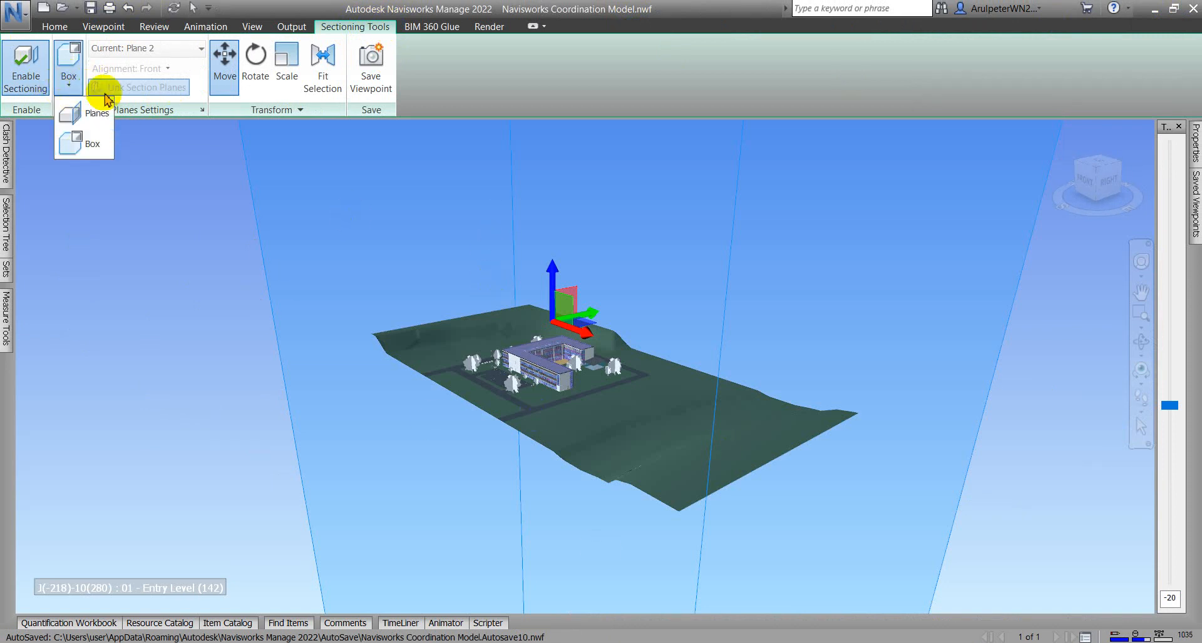
pyautogui.moveTo(96, 153)
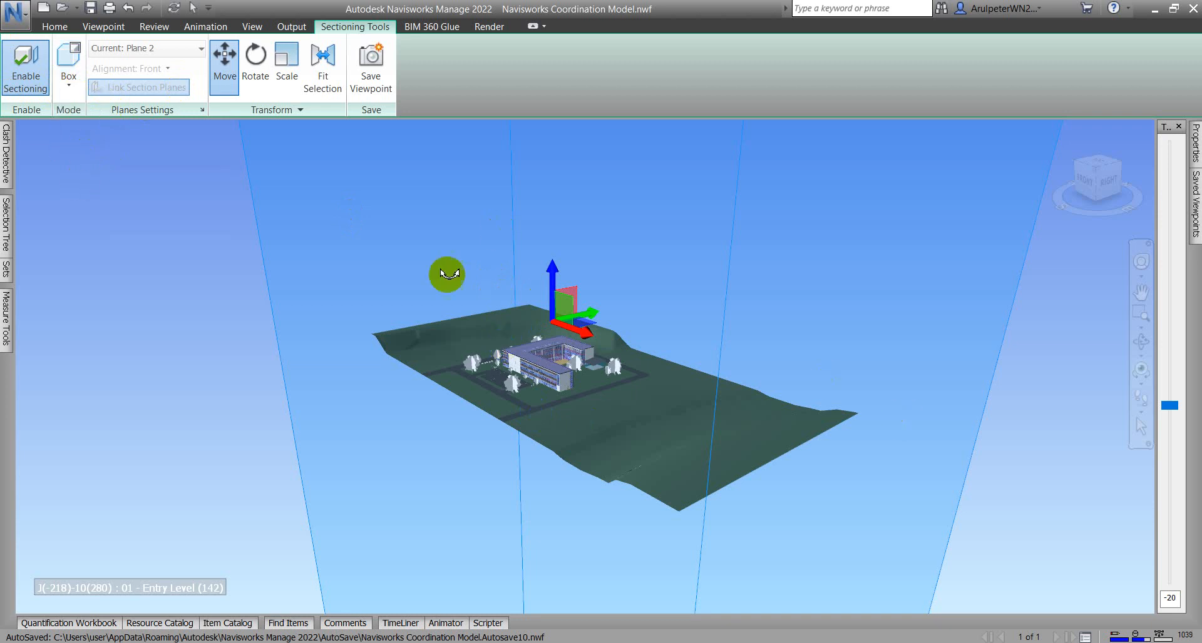
pyautogui.moveTo(454, 254)
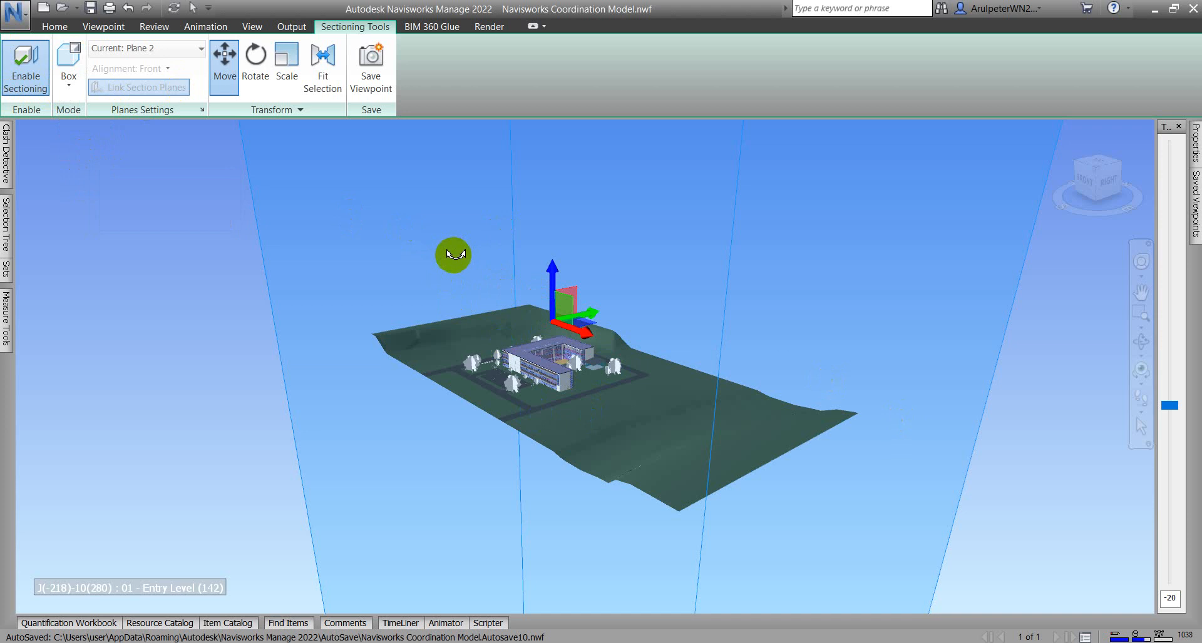
pyautogui.moveTo(618, 383)
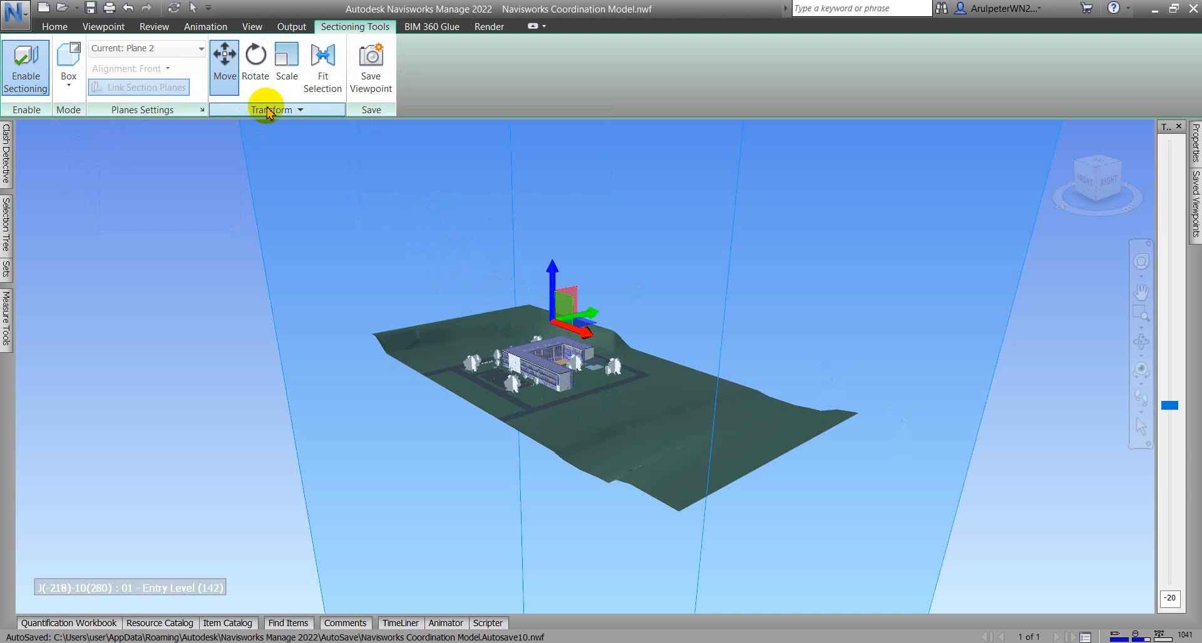
pyautogui.moveTo(345, 46)
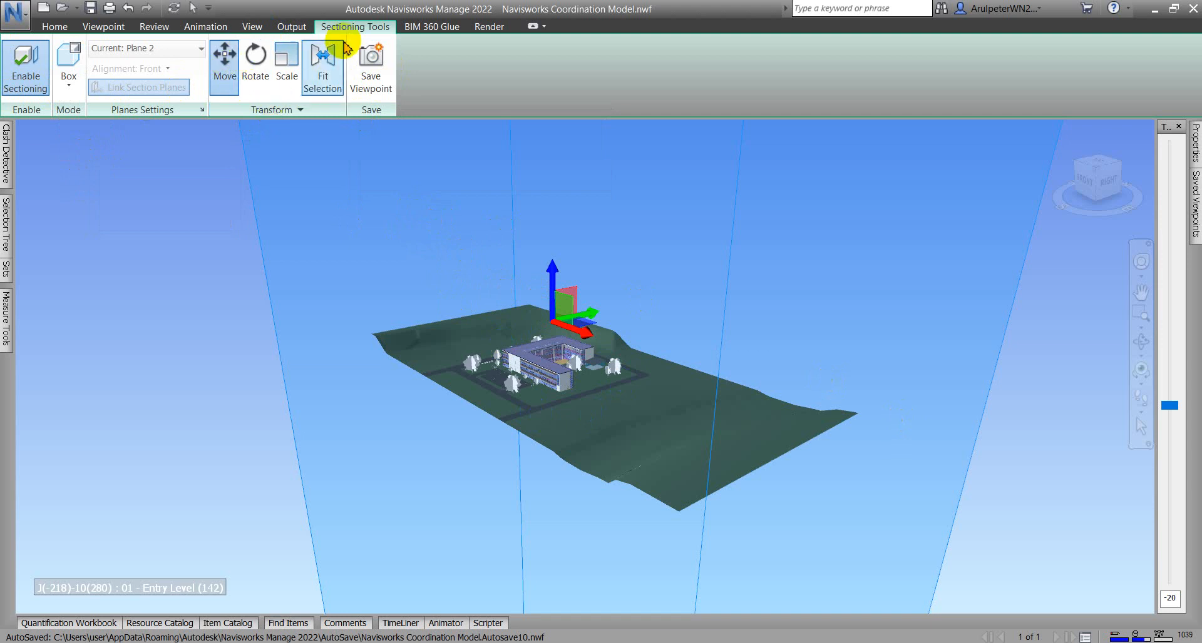
pyautogui.moveTo(276, 105)
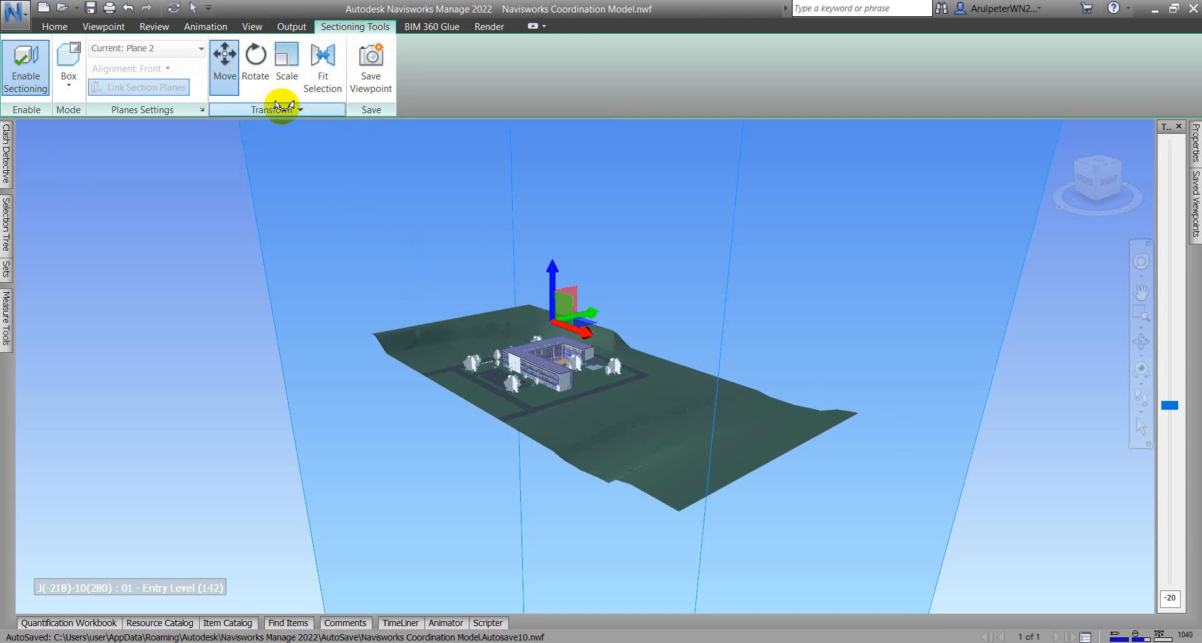
pyautogui.moveTo(224, 57)
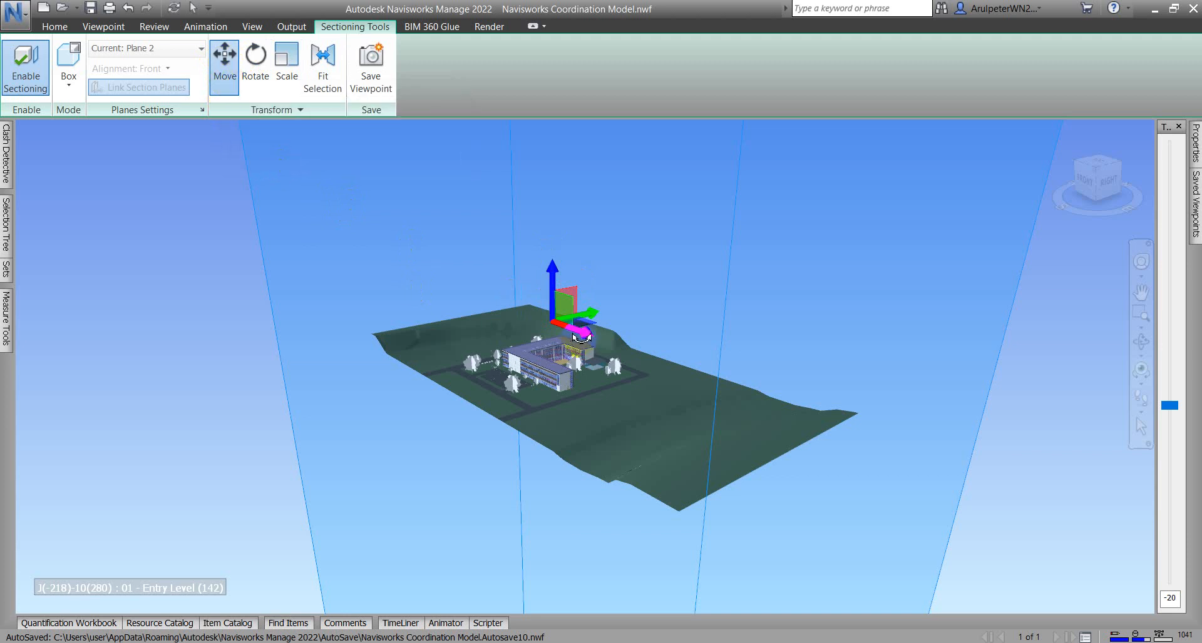
pyautogui.moveTo(583, 336)
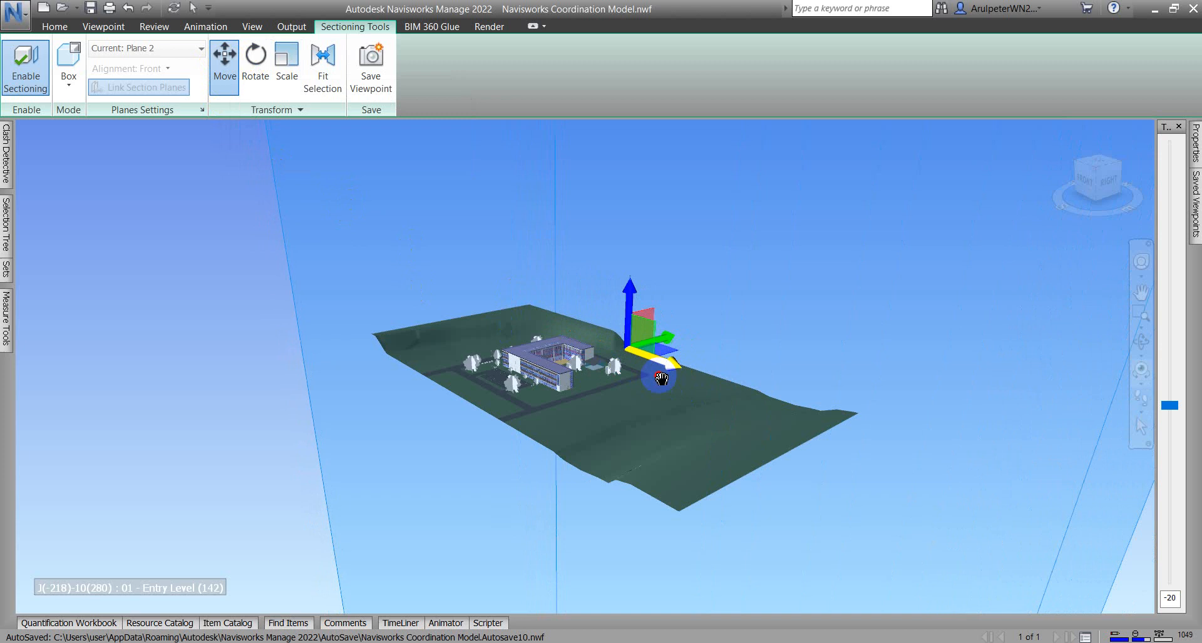
# Step: Move and rotate the section plane, then switch the sectioning mode to Box
pyautogui.moveTo(659, 378); pyautogui.dragTo(621, 301)
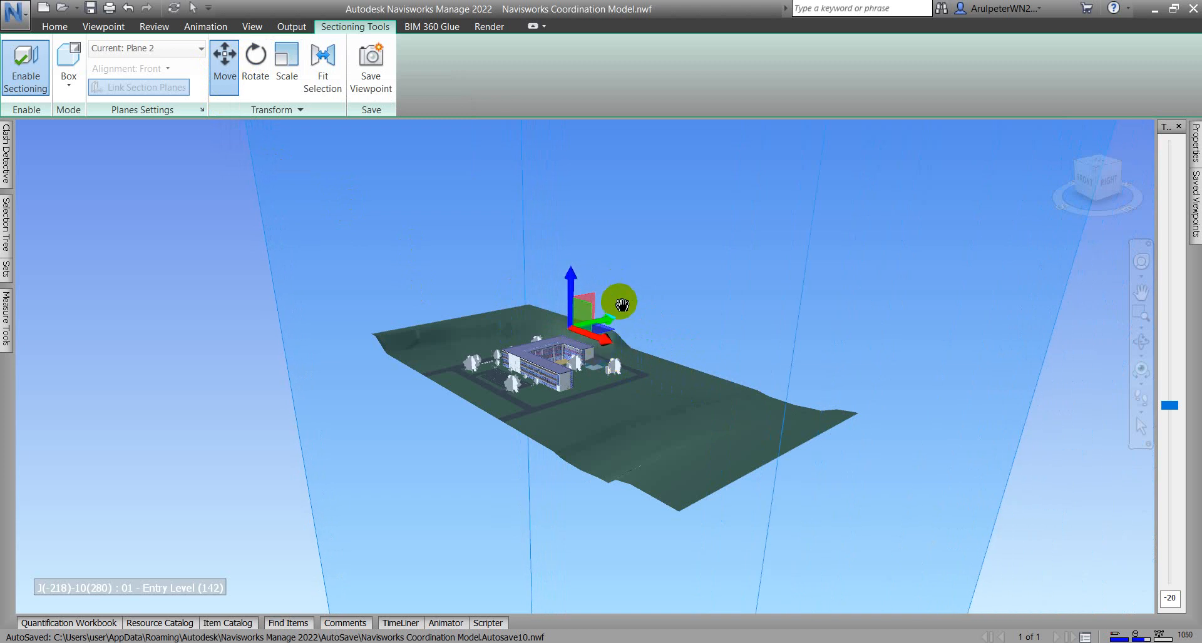
pyautogui.moveTo(613, 303); pyautogui.dragTo(636, 333)
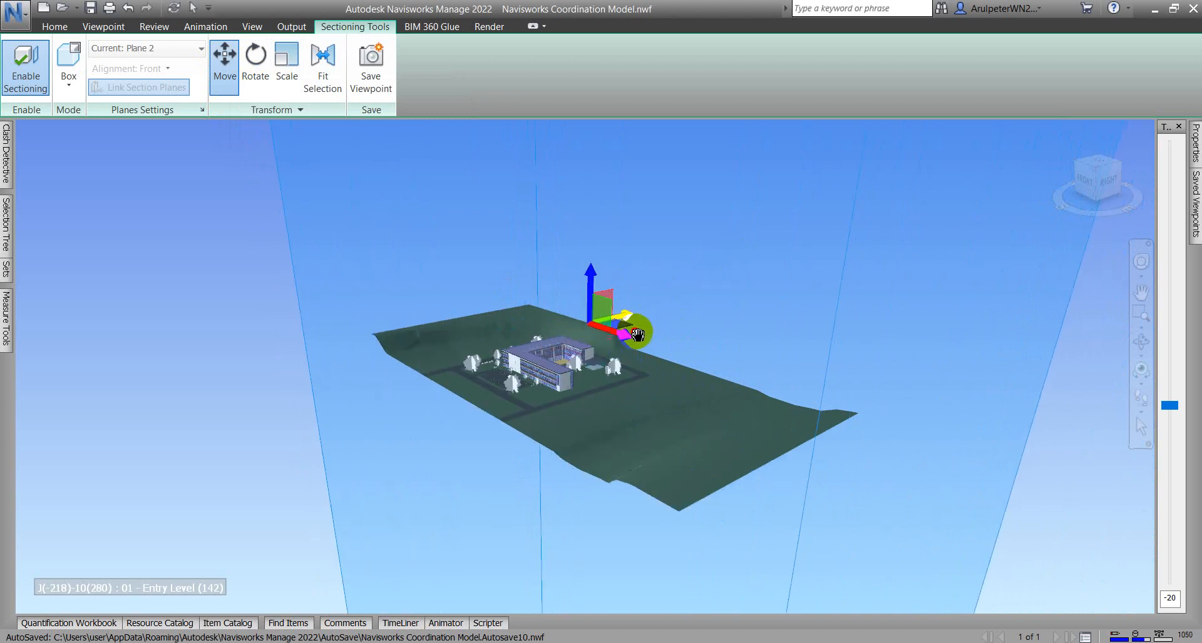
pyautogui.moveTo(323, 59)
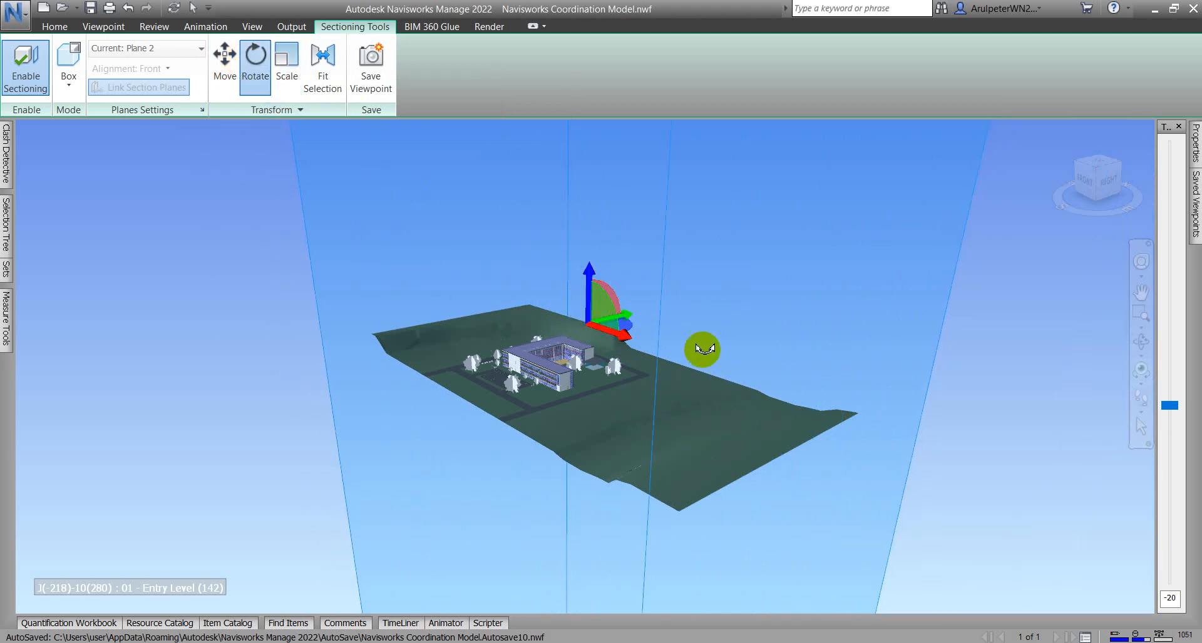
pyautogui.moveTo(701, 351); pyautogui.dragTo(587, 284)
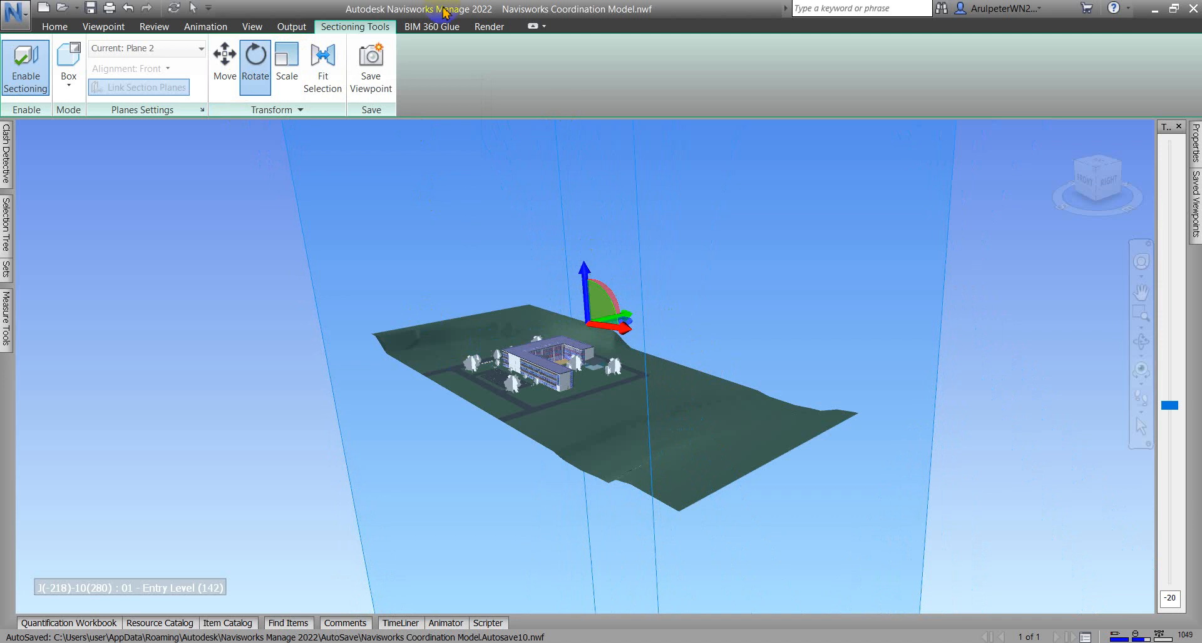
pyautogui.click(67, 65)
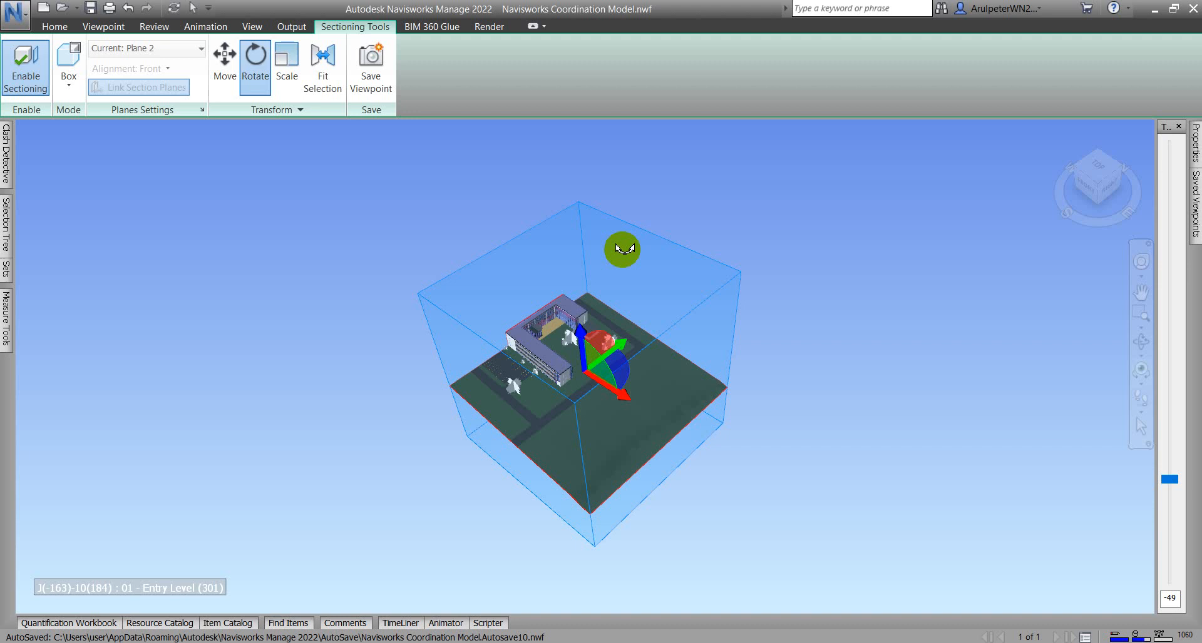
pyautogui.moveTo(512, 158)
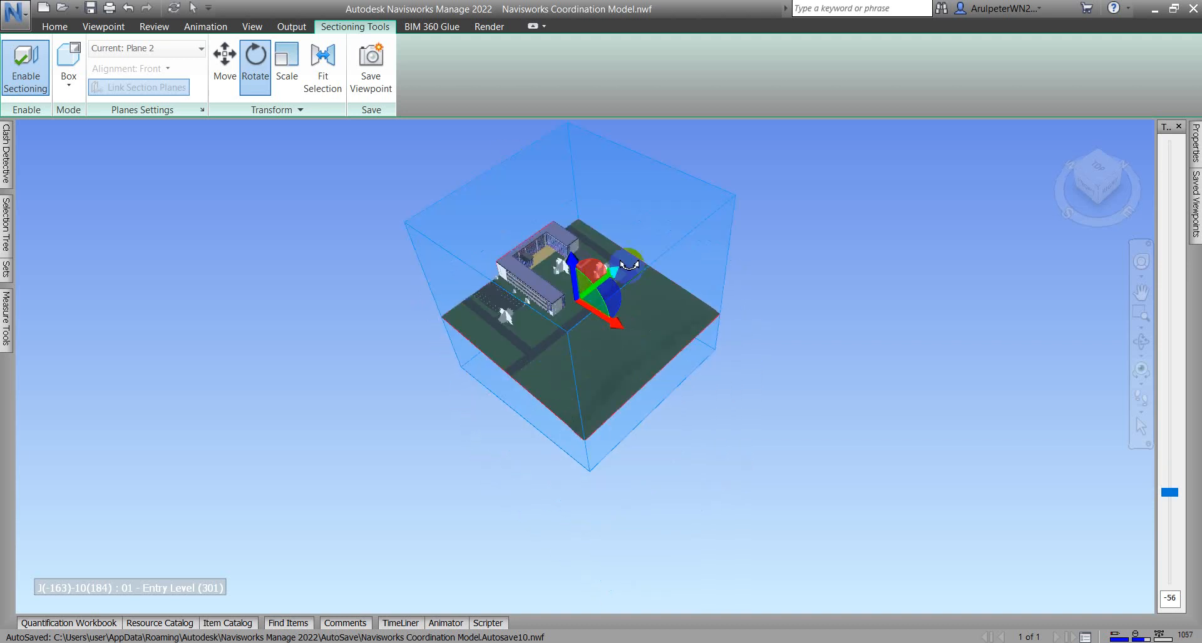
# Step: Rotate the section box with the gizmo, then switch to Move
pyautogui.moveTo(628, 265); pyautogui.dragTo(548, 291)
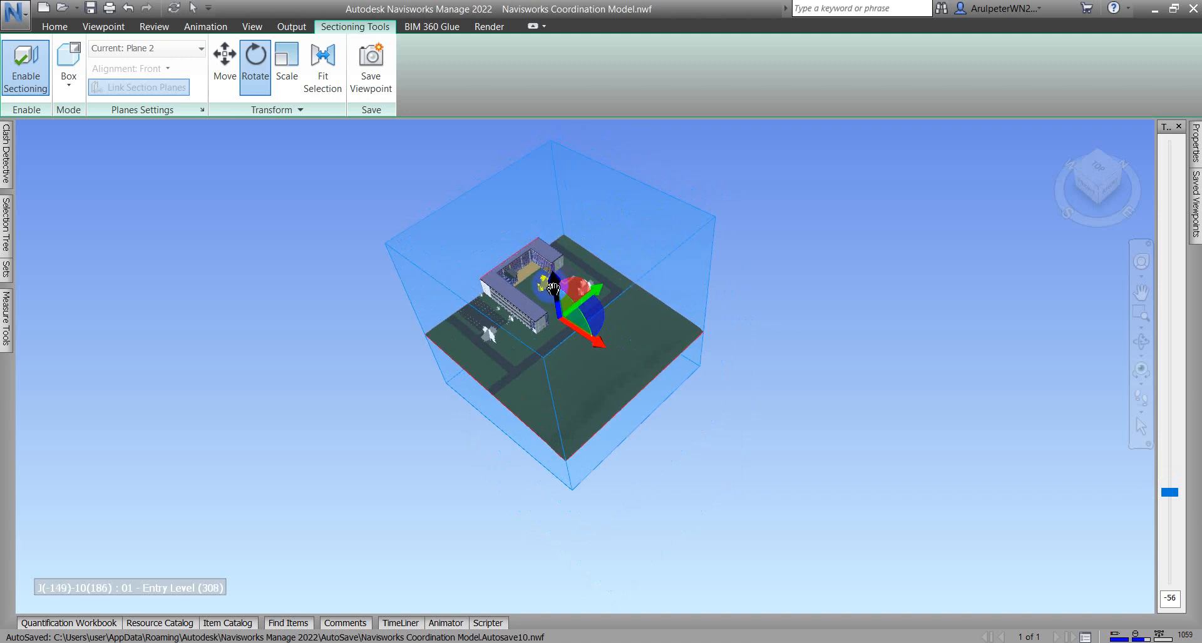
pyautogui.moveTo(548, 287); pyautogui.dragTo(575, 333)
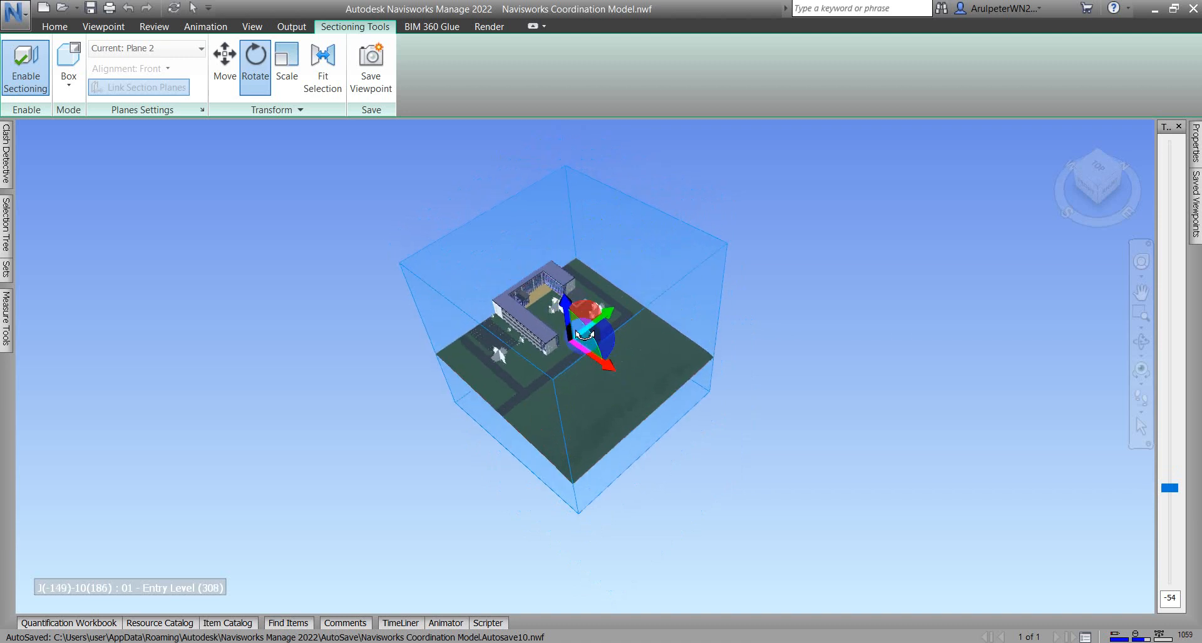
pyautogui.click(224, 65)
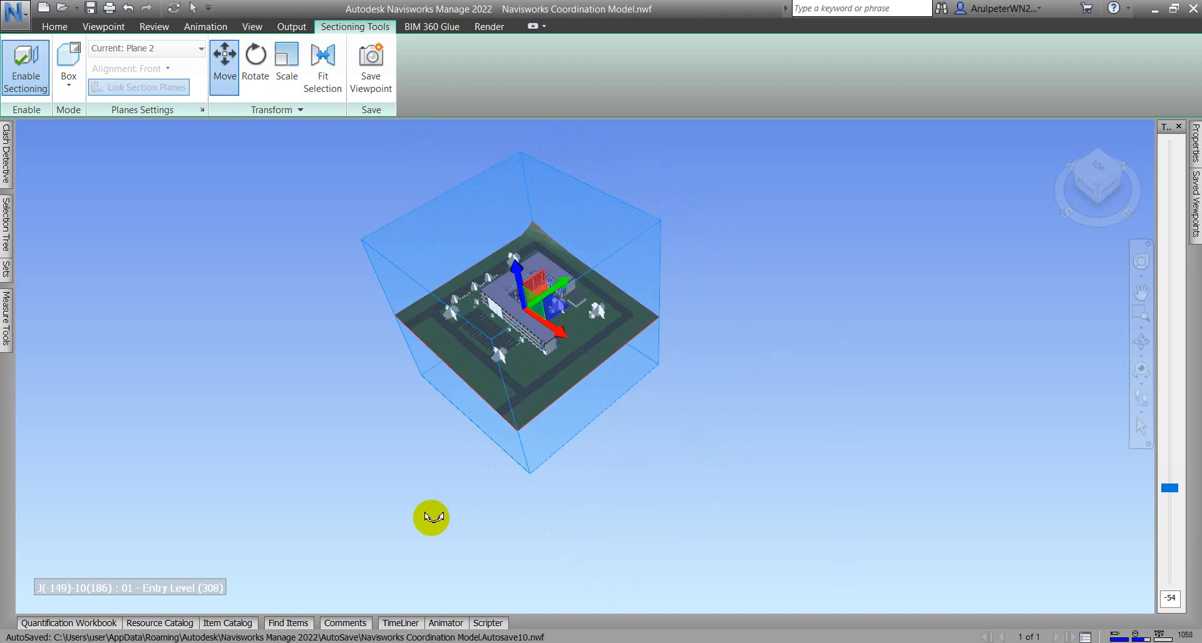
# Step: Orbit to the front view and tilt the section box around the building
pyautogui.moveTo(431, 517); pyautogui.dragTo(527, 432)
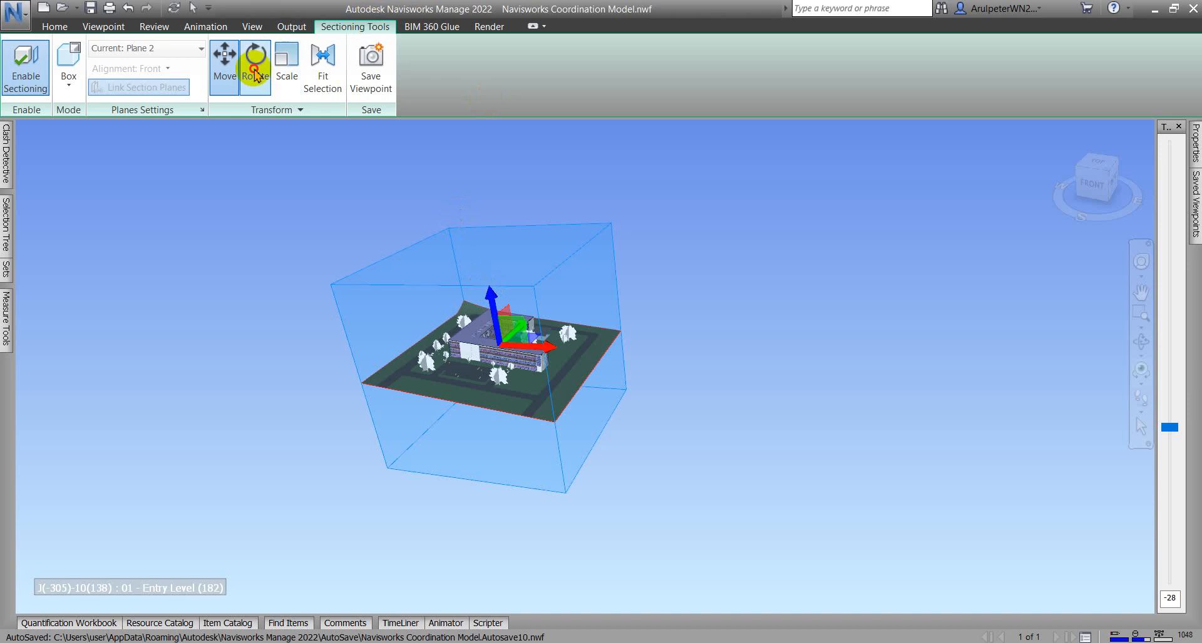
pyautogui.click(254, 62)
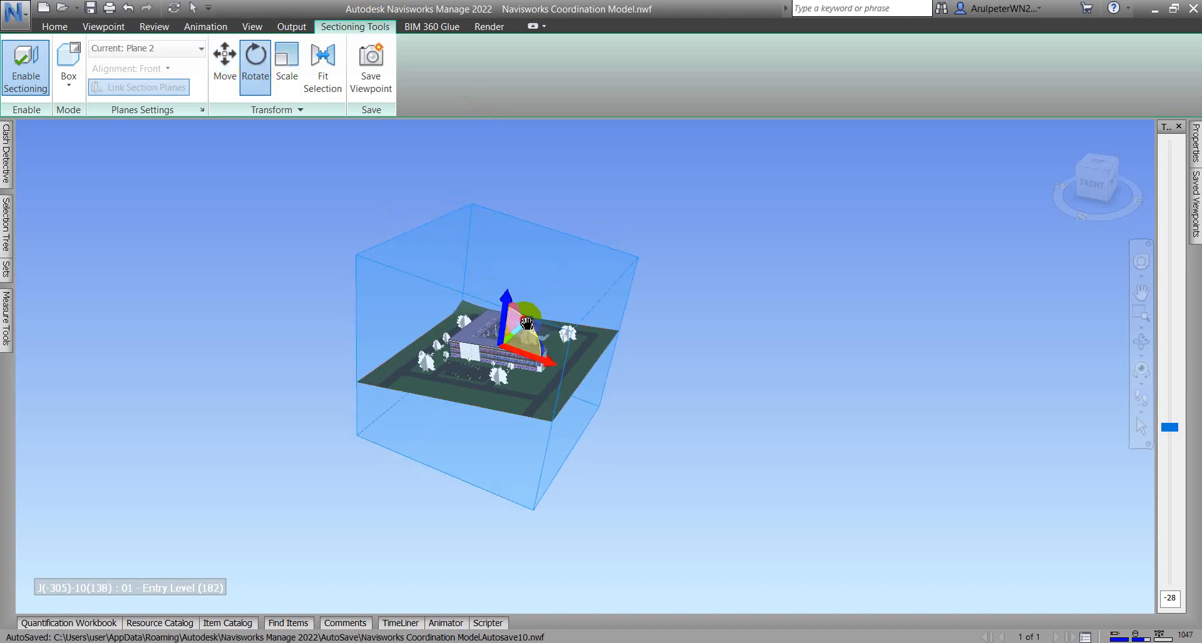
pyautogui.moveTo(525, 321); pyautogui.dragTo(648, 360)
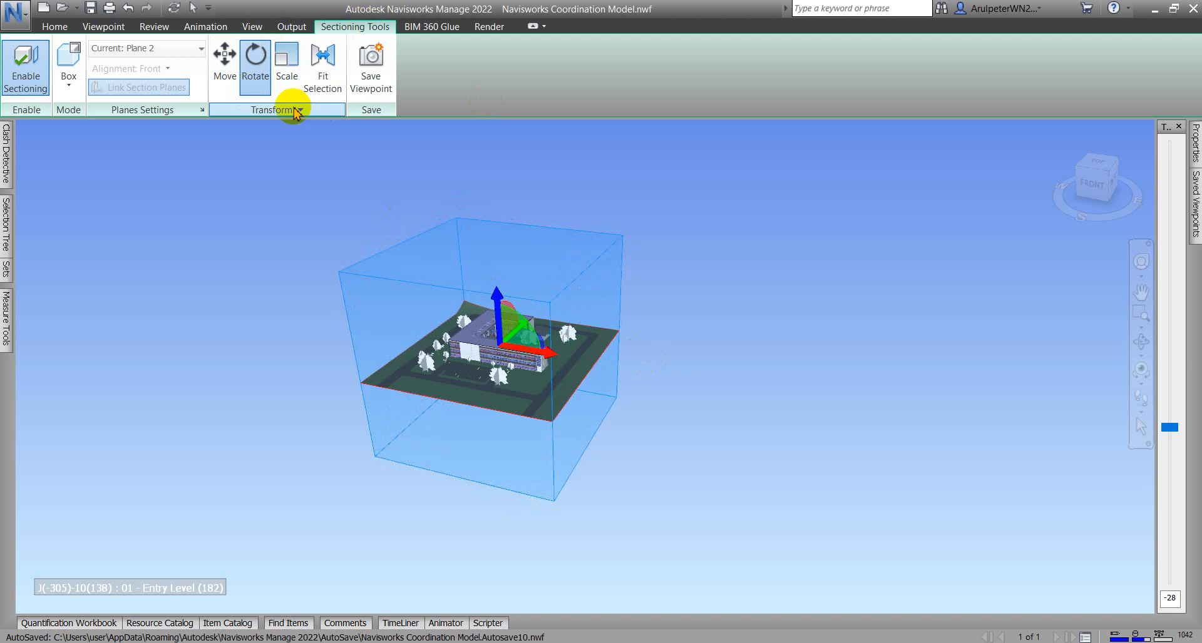
# Step: Set the section box's Rotation Y to 0.000 in the Transform panel
pyautogui.click(297, 109)
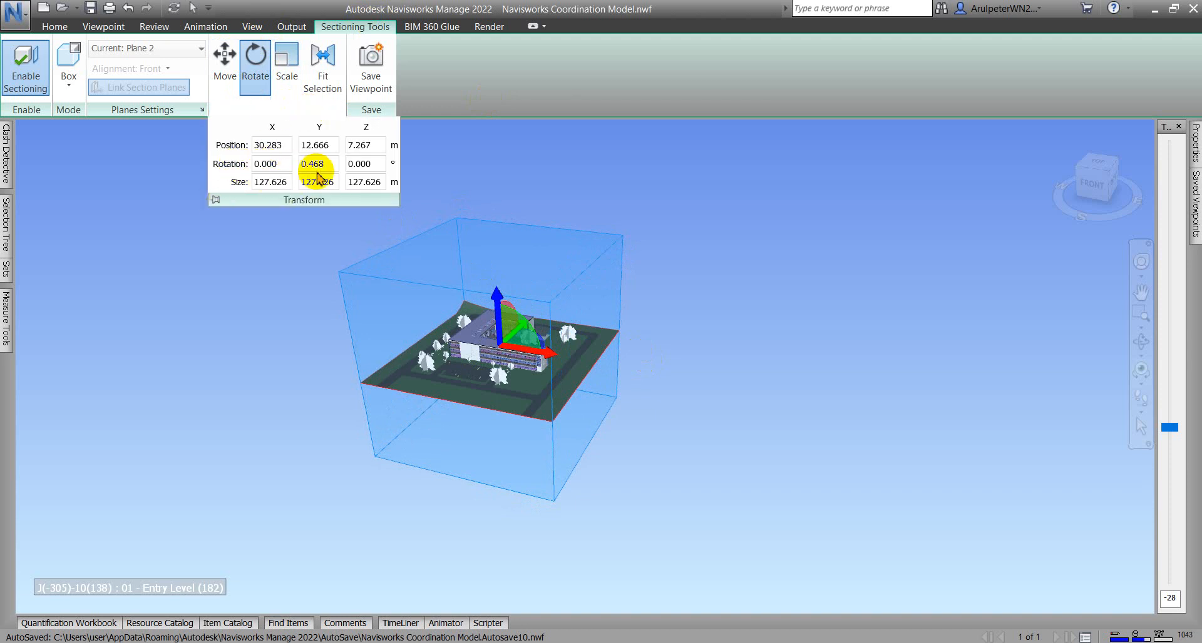
pyautogui.moveTo(318, 163)
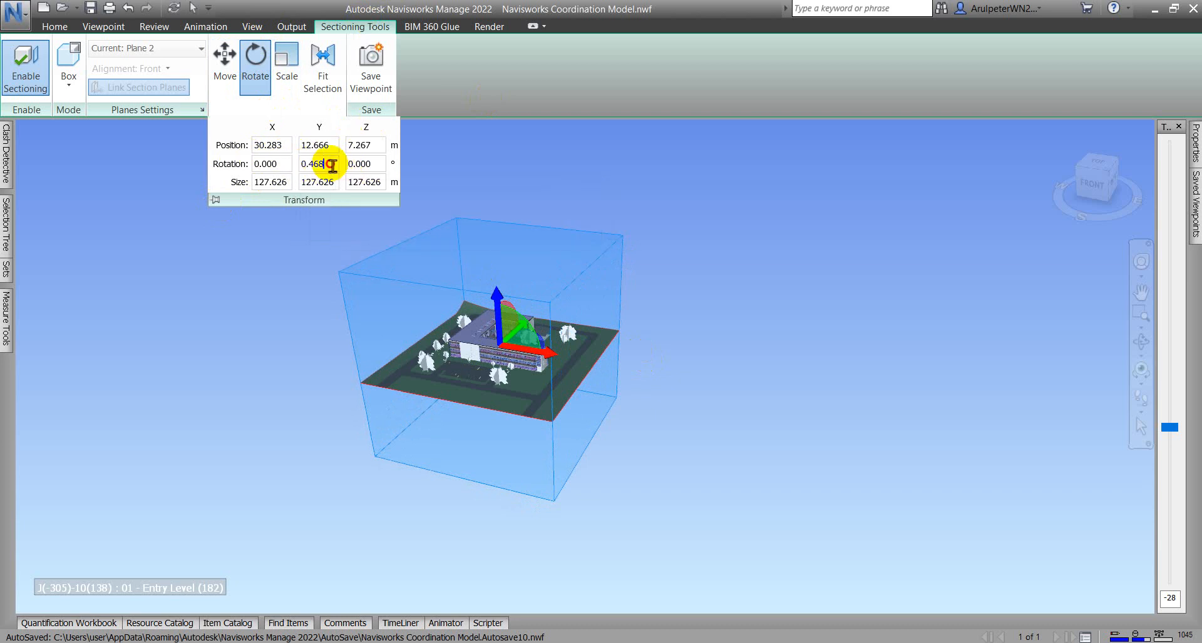
pyautogui.moveTo(365, 181)
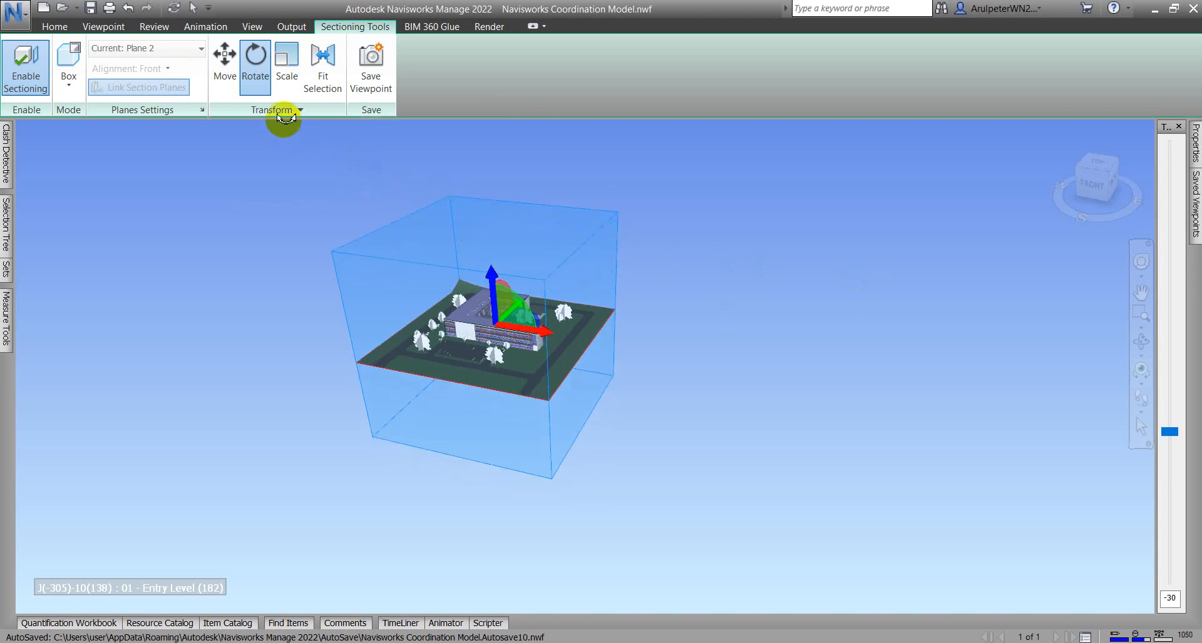
pyautogui.click(298, 109)
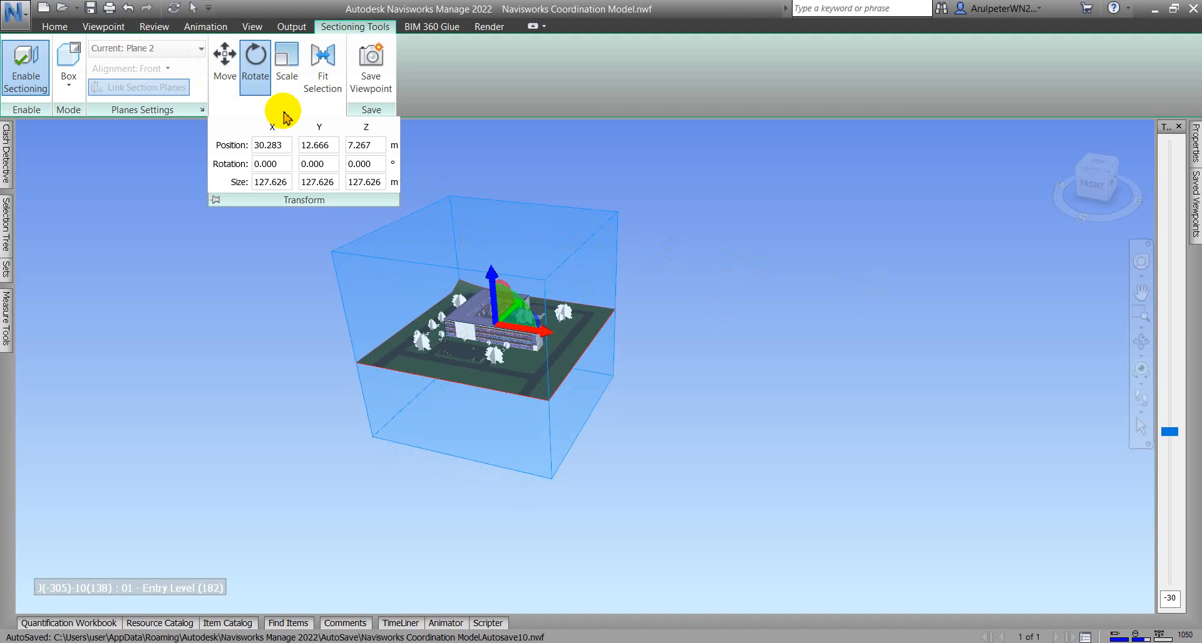
pyautogui.click(304, 200)
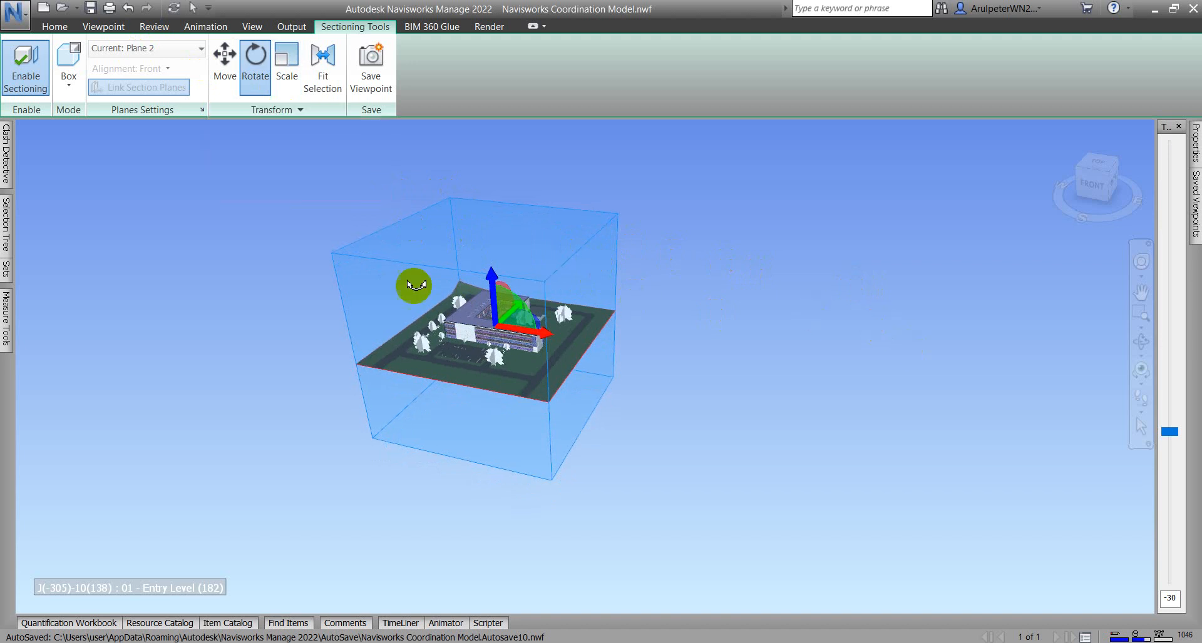
pyautogui.click(286, 68)
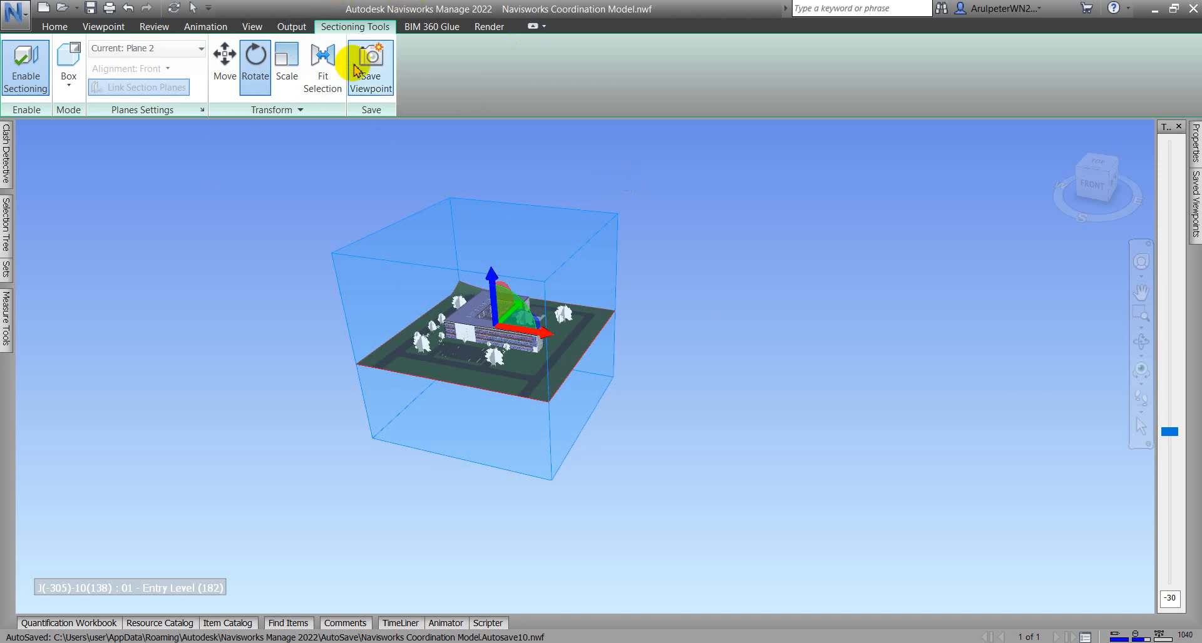
pyautogui.moveTo(370, 67)
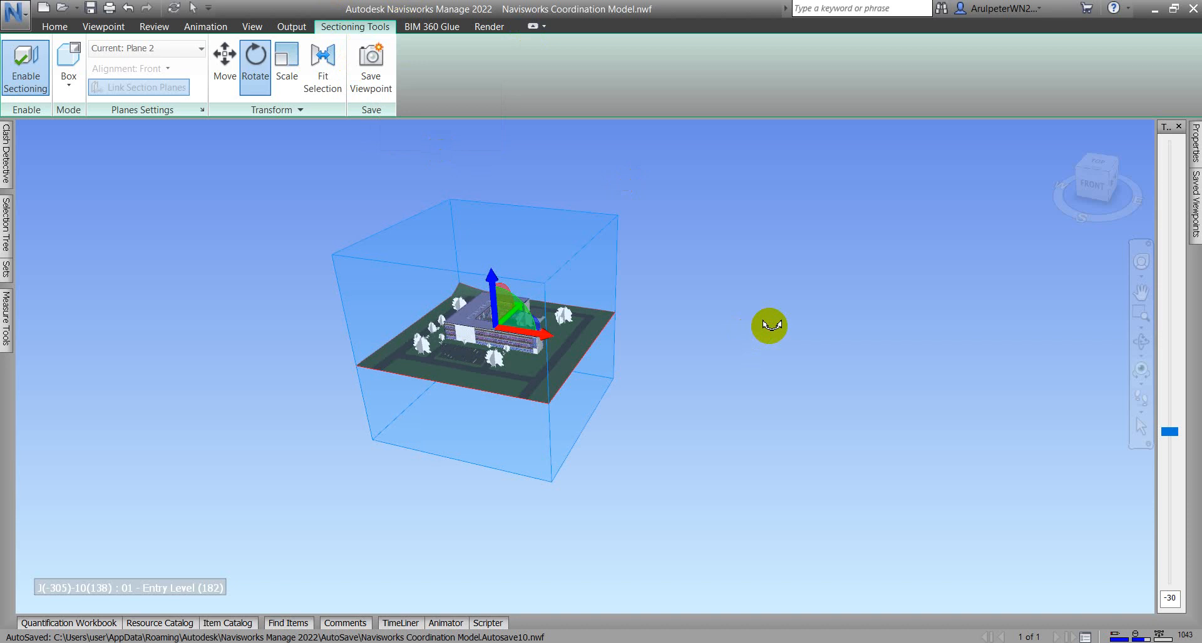
pyautogui.moveTo(743, 331)
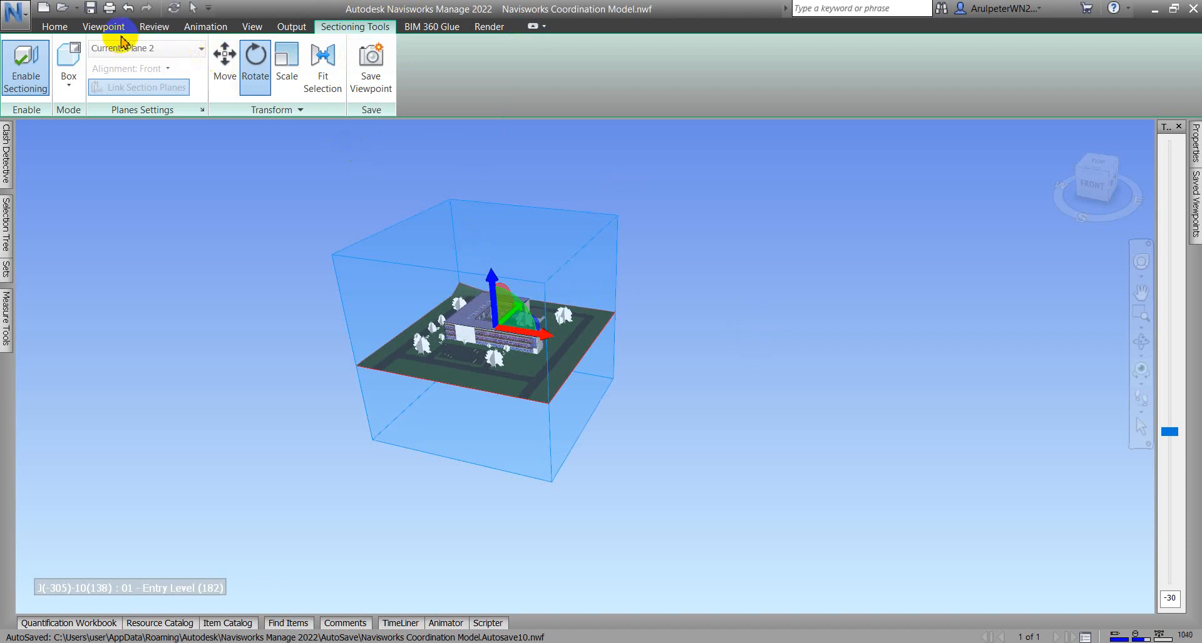
# Step: Split the scene vertically and orbit the model in the right-hand view
pyautogui.click(103, 26)
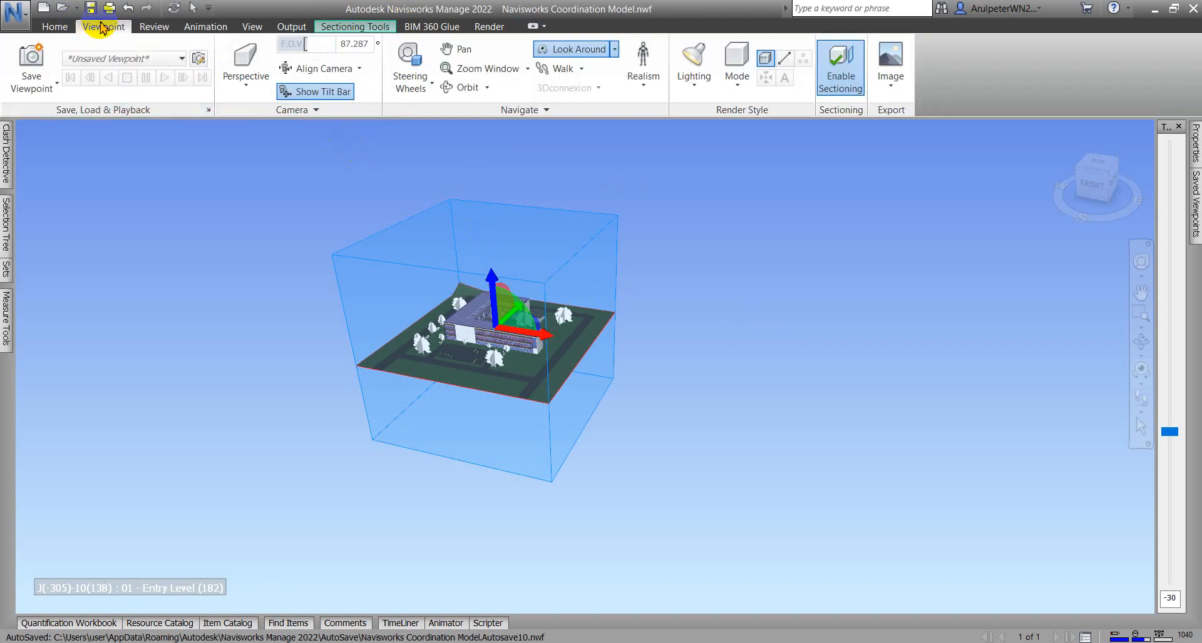
pyautogui.click(252, 26)
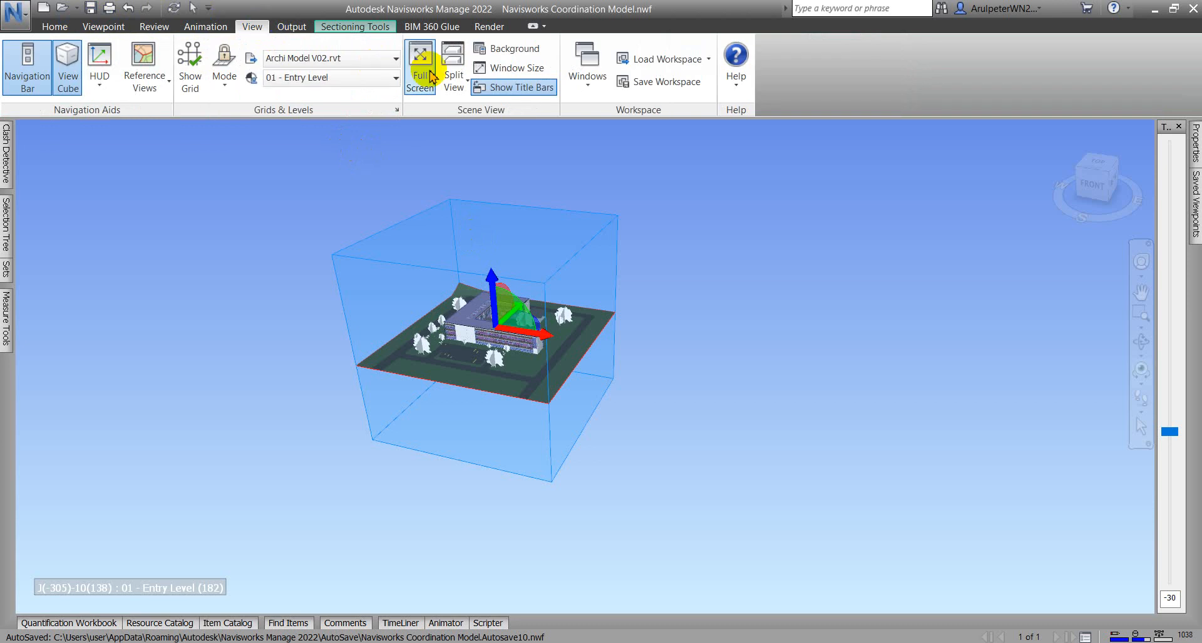
pyautogui.click(452, 65)
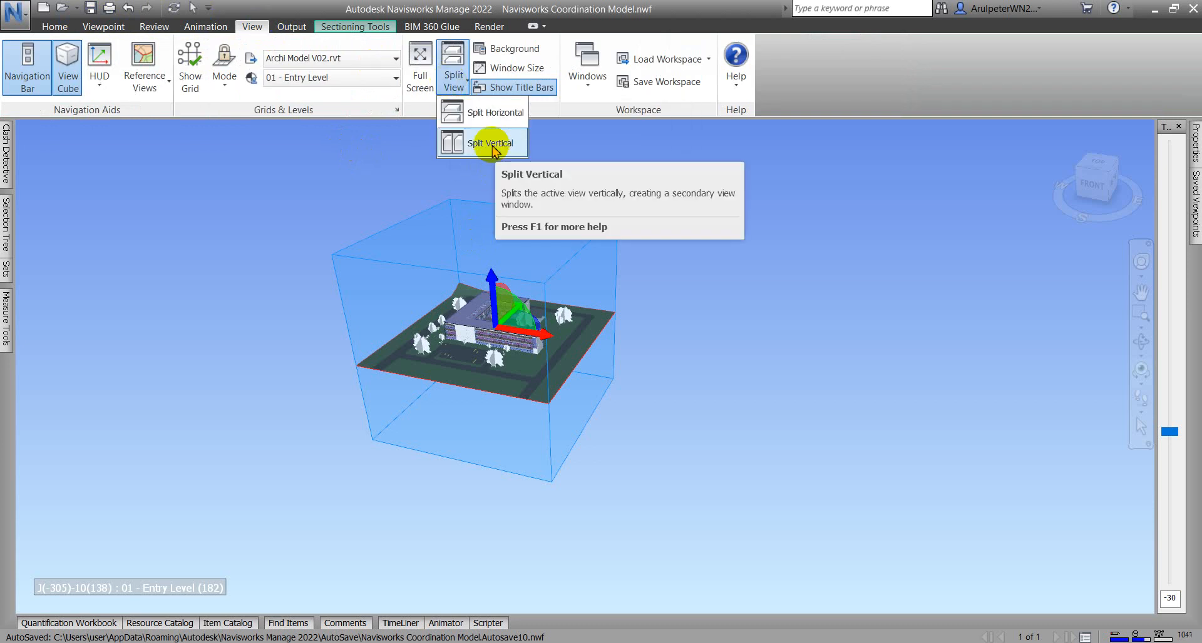
pyautogui.click(491, 143)
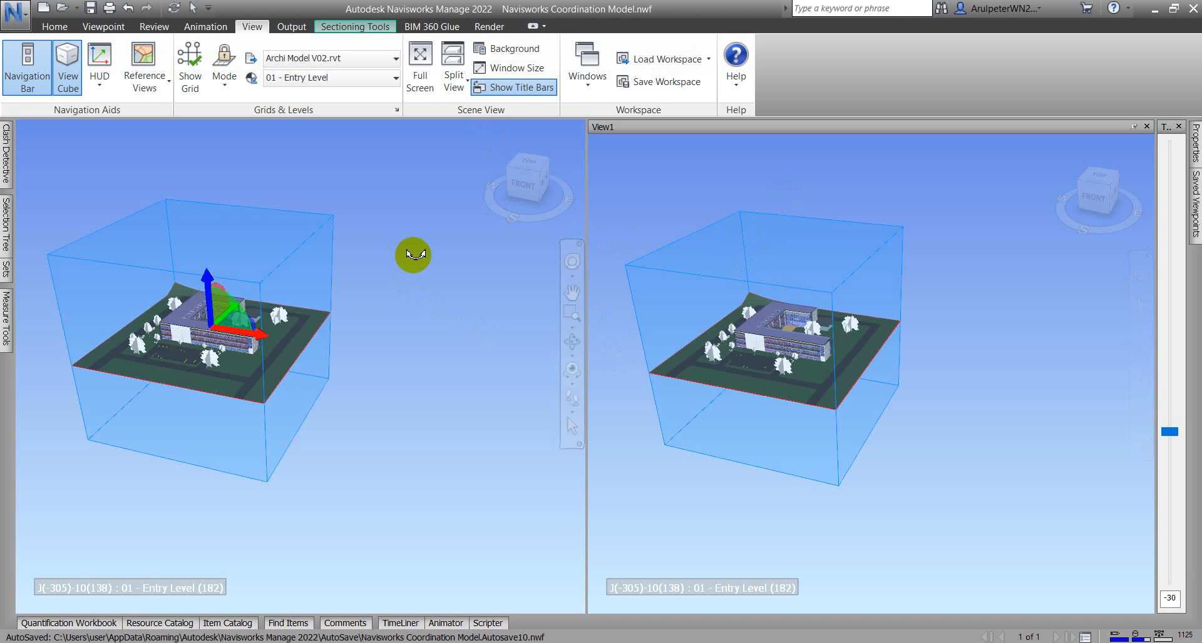
pyautogui.moveTo(547, 298)
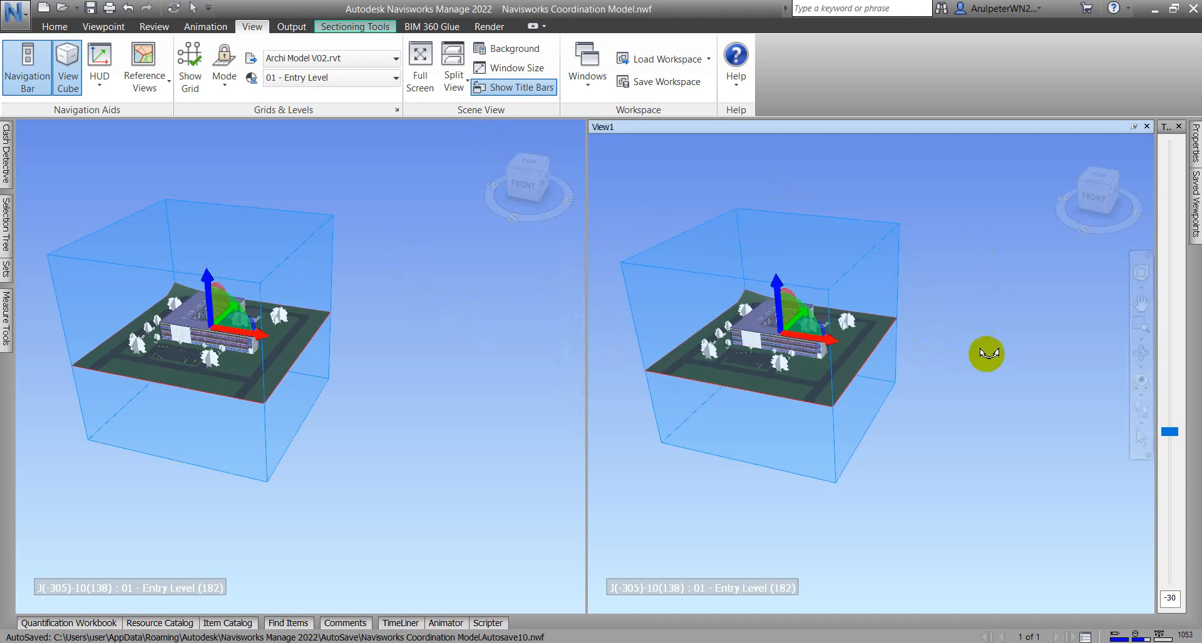
pyautogui.moveTo(984, 353); pyautogui.dragTo(1020, 319)
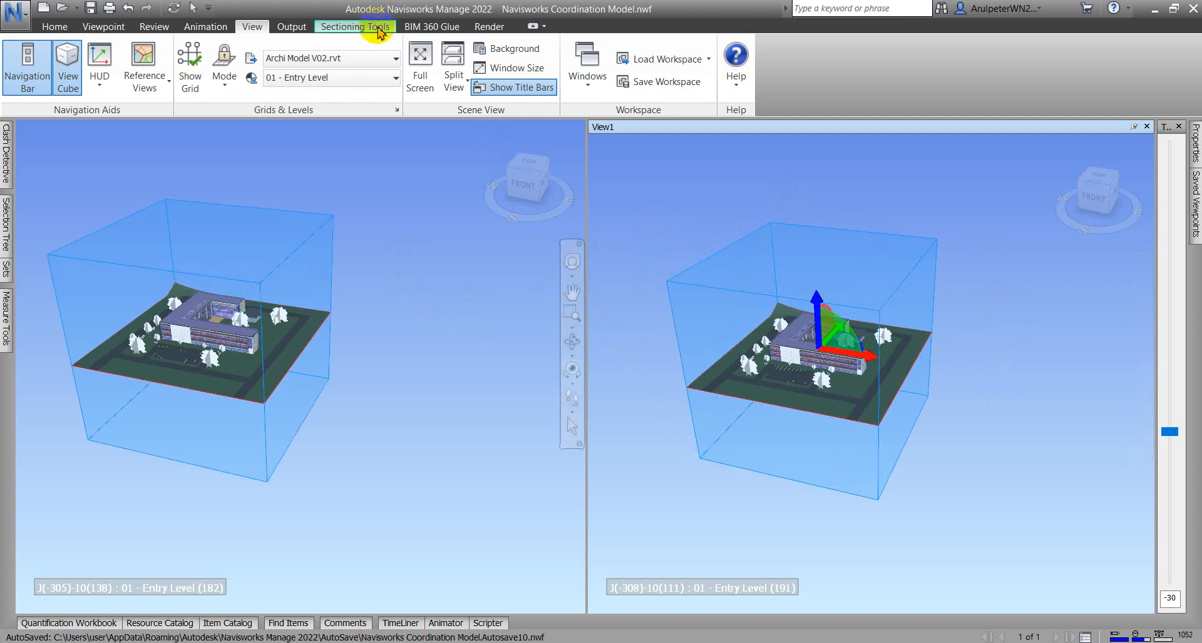
pyautogui.click(355, 26)
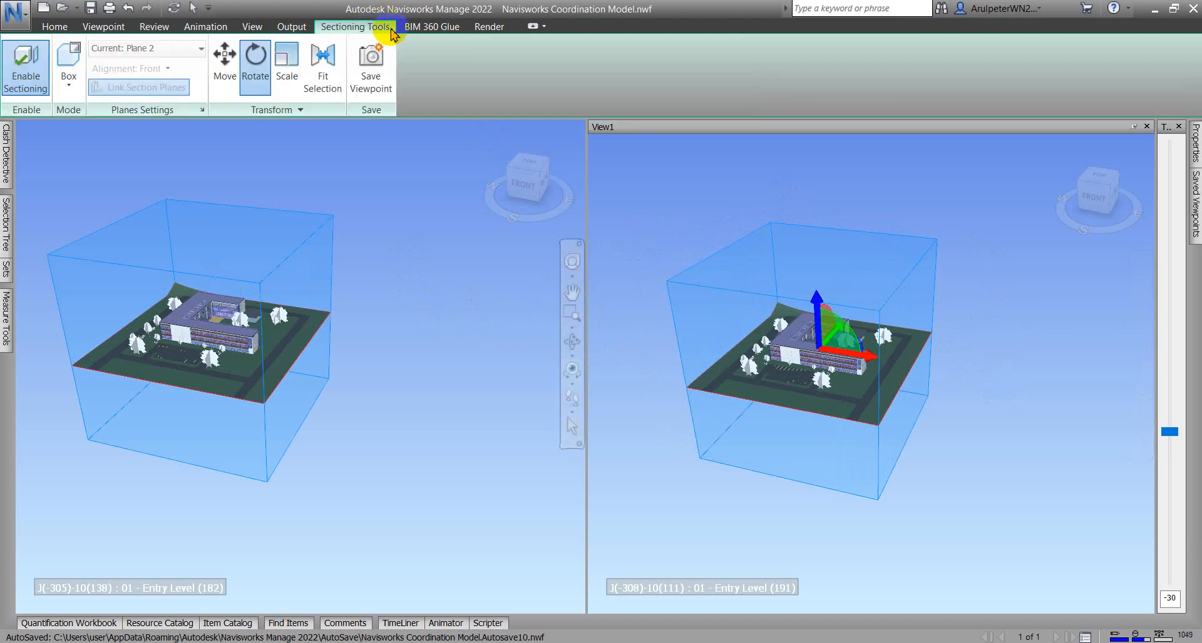
pyautogui.moveTo(68, 68)
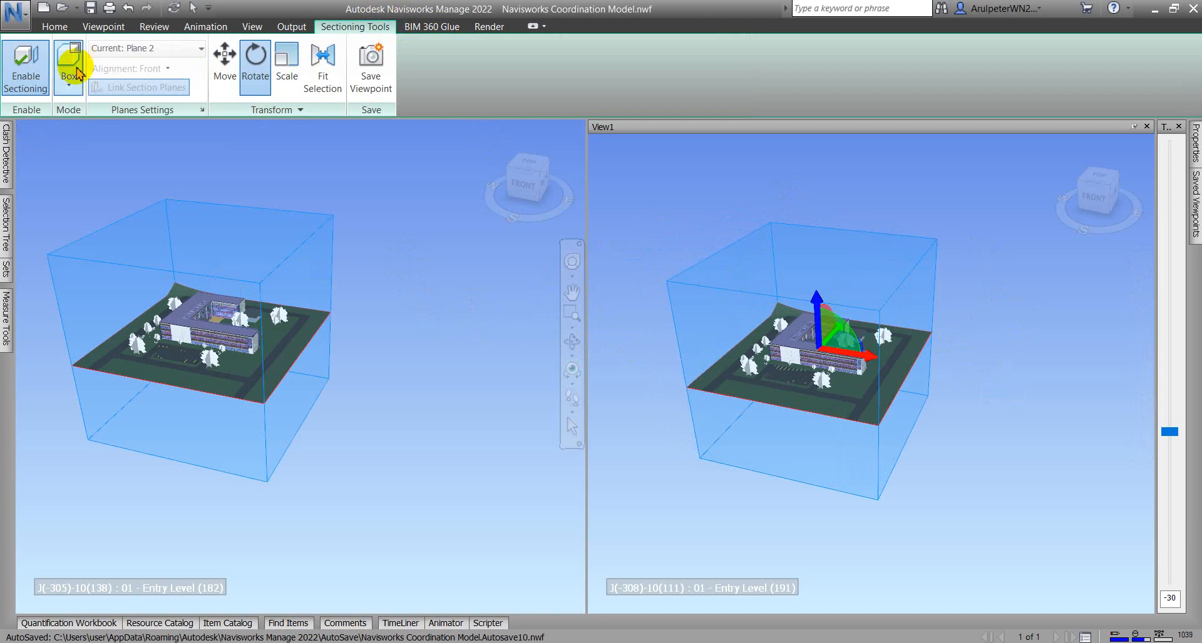
# Step: Change sectioning mode from Box to Planes and orbit the right view
pyautogui.click(72, 67)
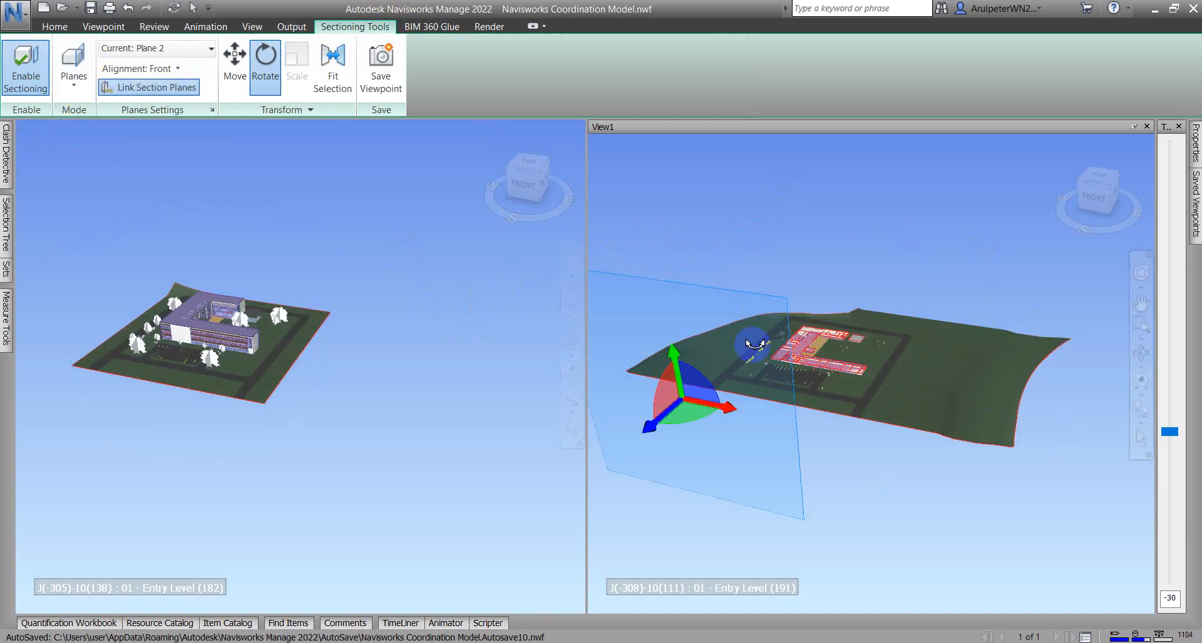
pyautogui.moveTo(751, 345); pyautogui.dragTo(989, 368)
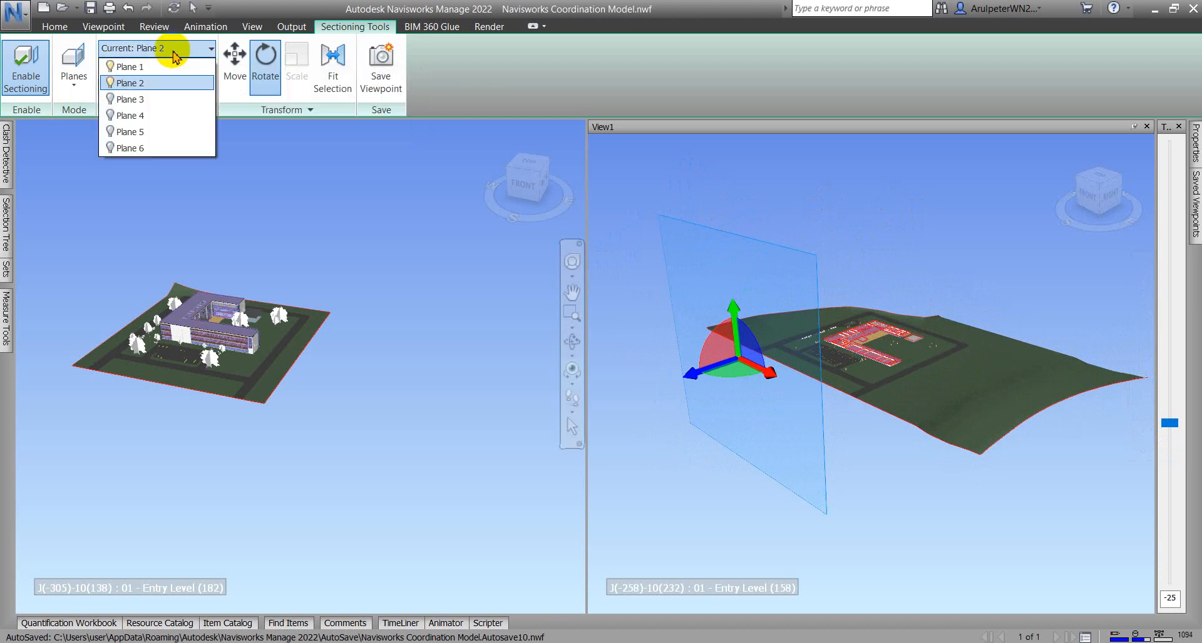
pyautogui.moveTo(130, 66)
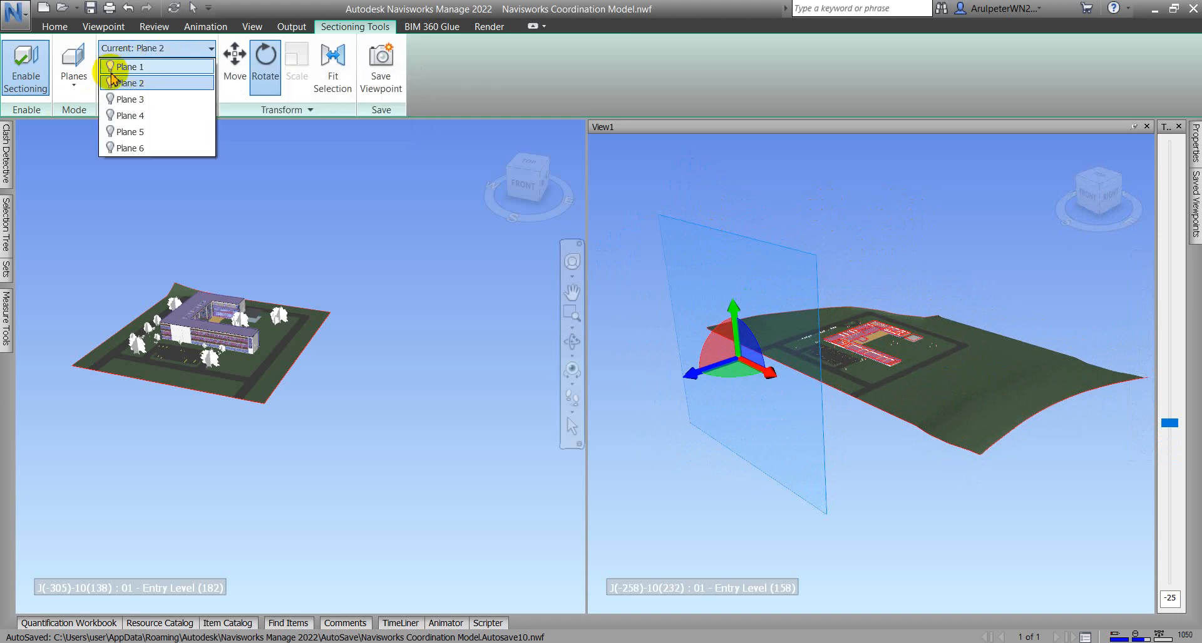
pyautogui.moveTo(131, 82)
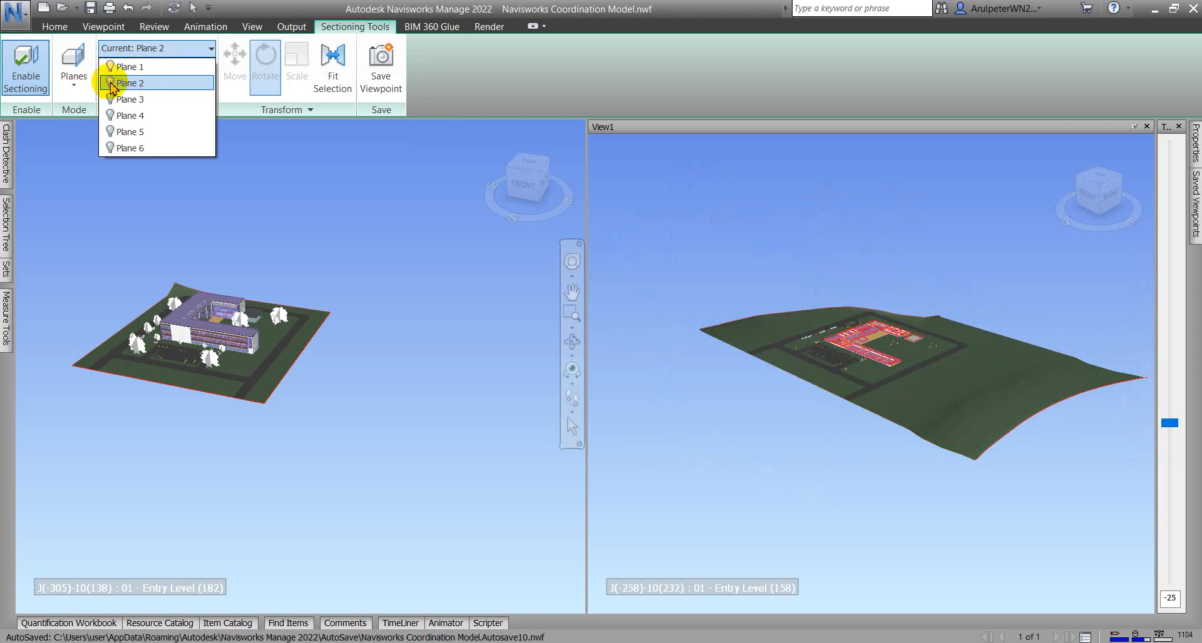
# Step: Select Plane 1 as the current section plane
pyautogui.click(130, 82)
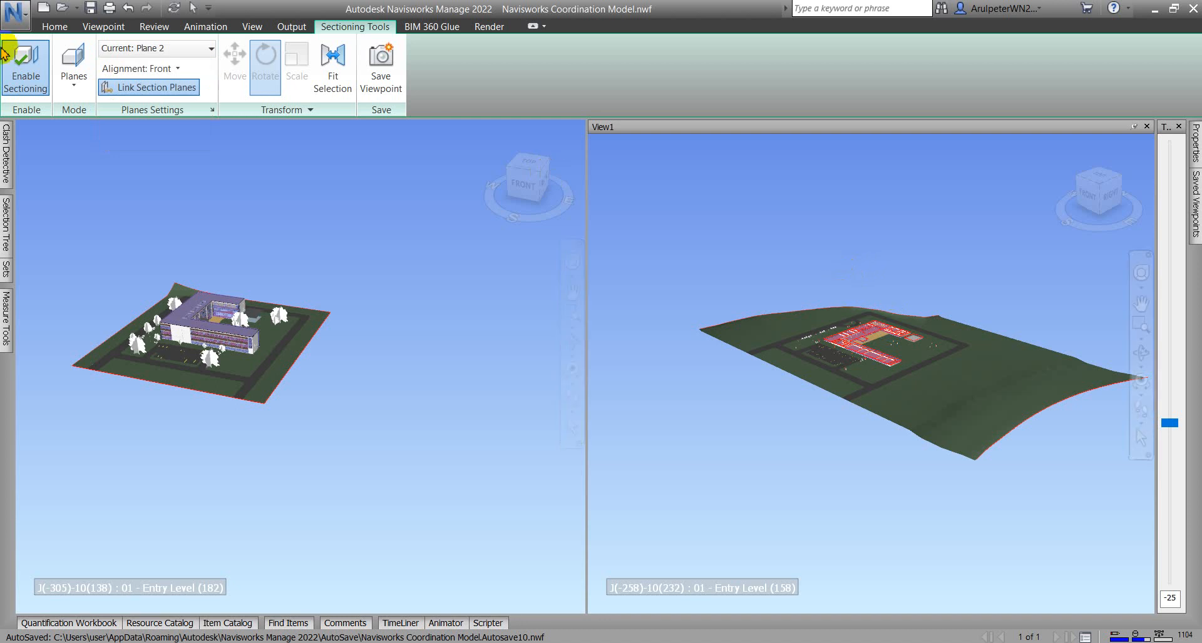
pyautogui.click(211, 48)
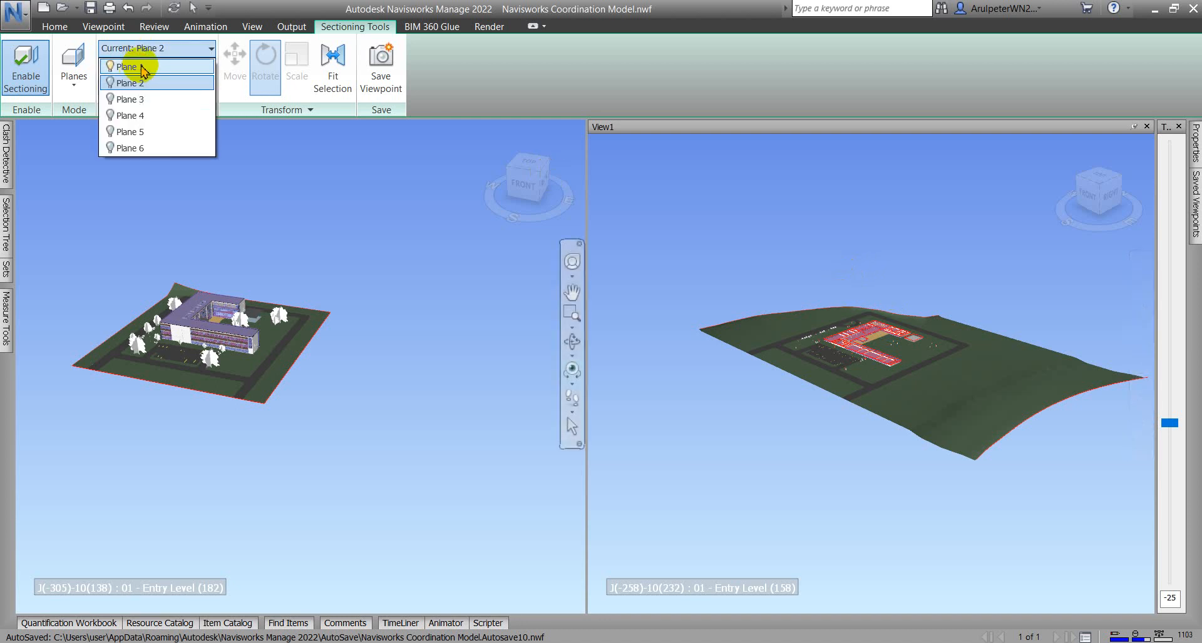
pyautogui.click(128, 66)
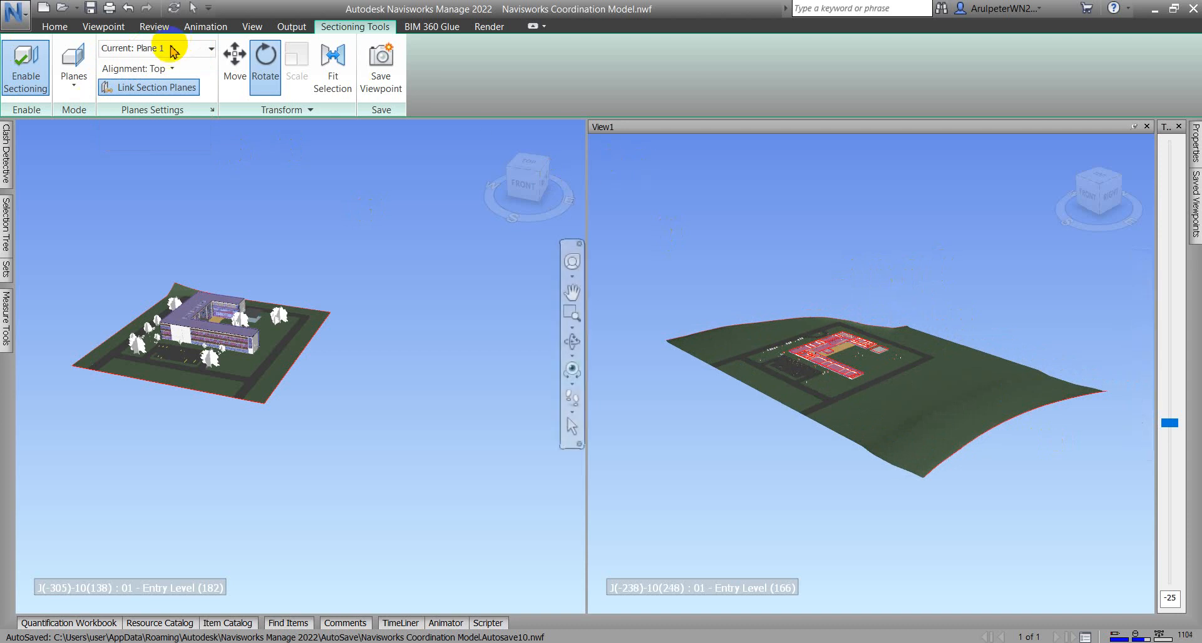
# Step: Align Plane 1 to Bottom and drag it through the site in View1
pyautogui.click(159, 68)
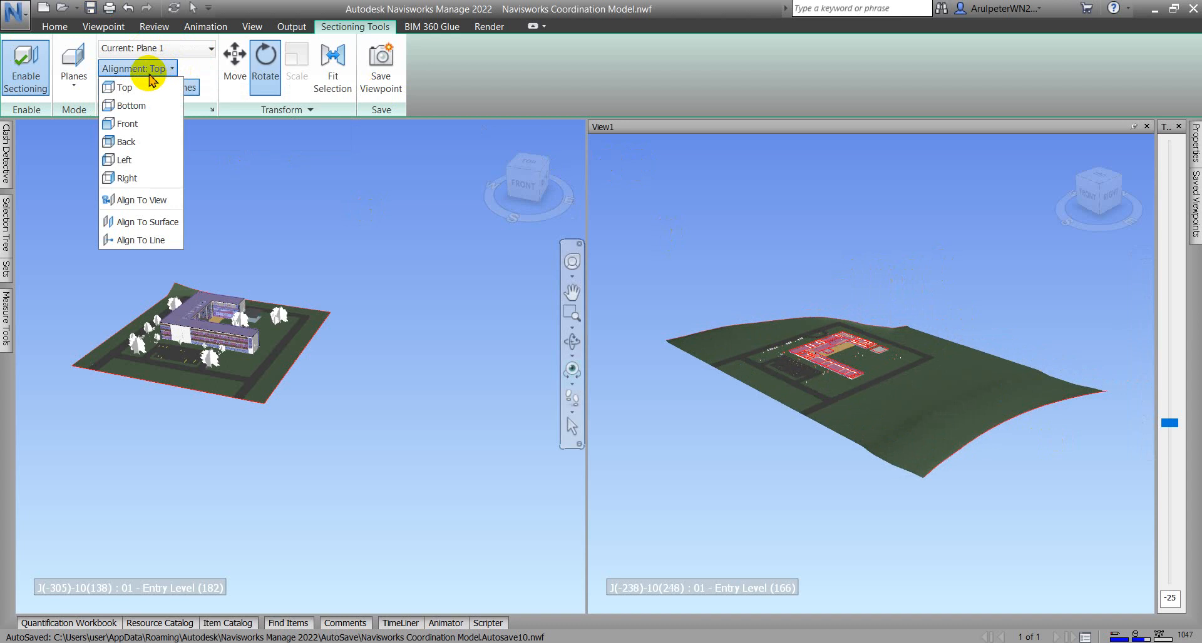
pyautogui.moveTo(122, 86)
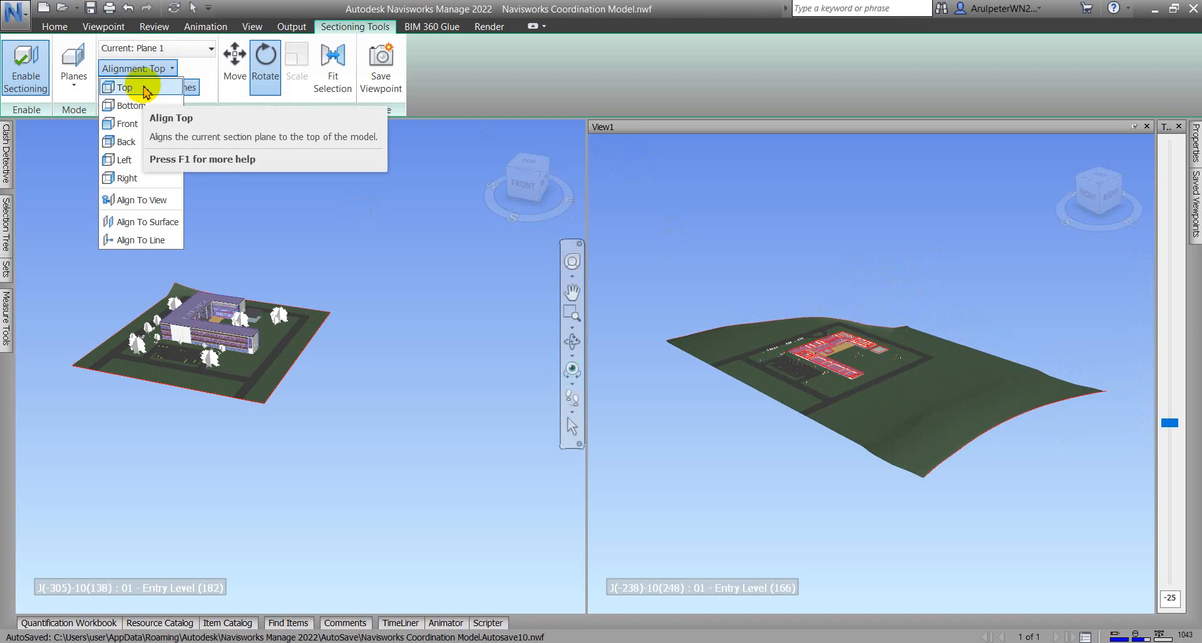
pyautogui.moveTo(126, 106)
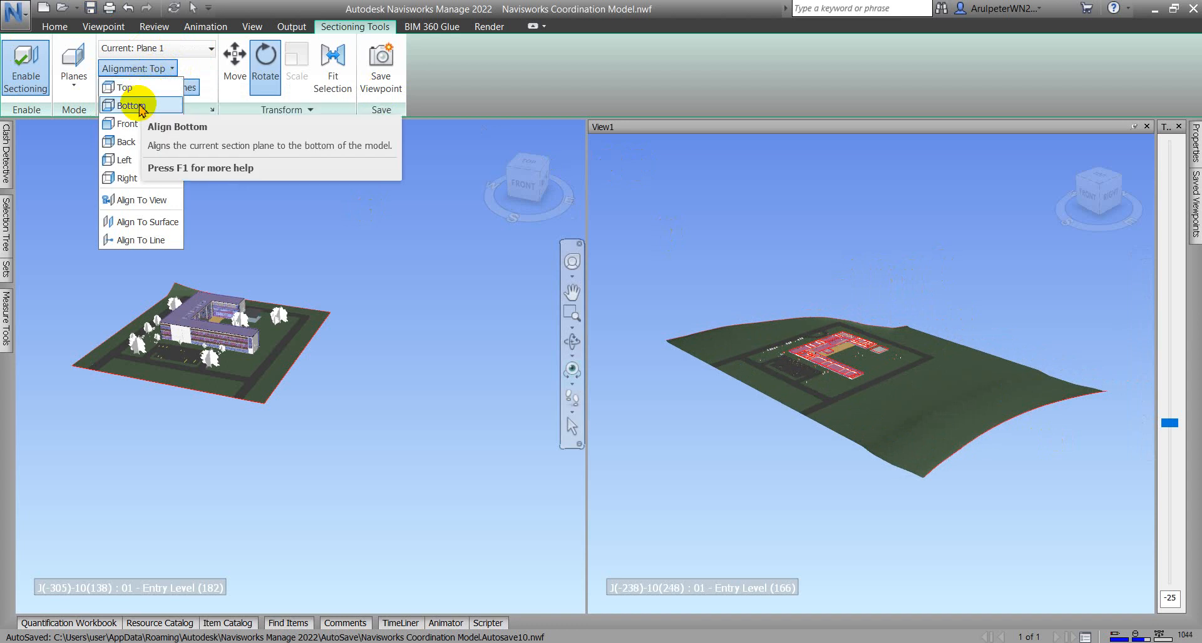
pyautogui.click(129, 105)
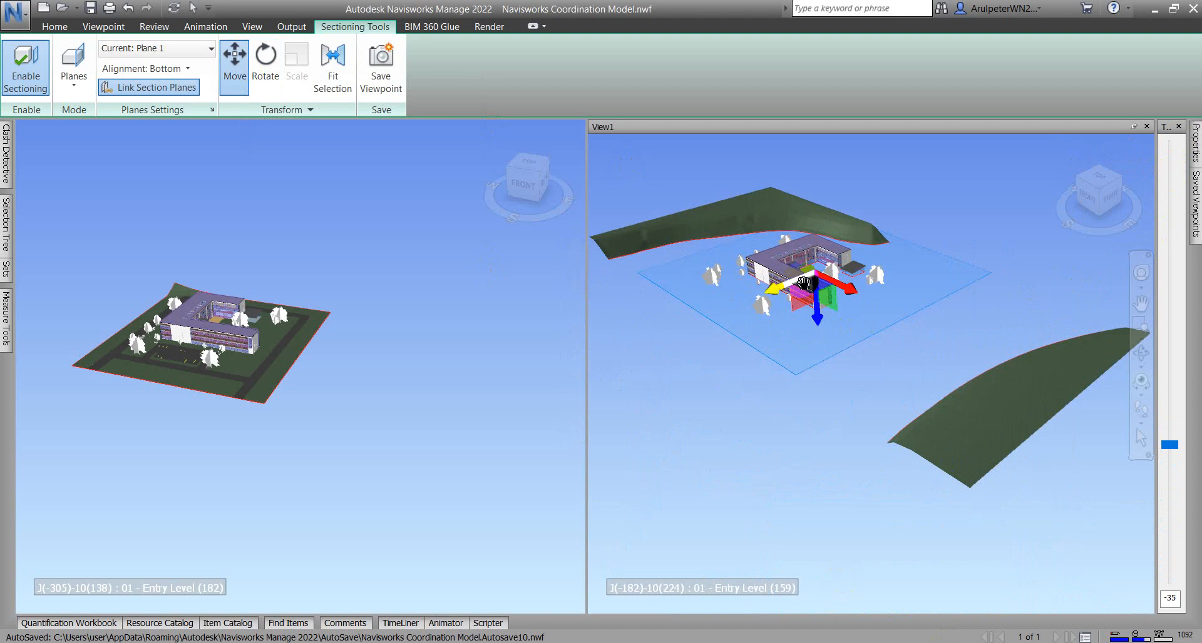
pyautogui.moveTo(816, 311); pyautogui.dragTo(816, 337)
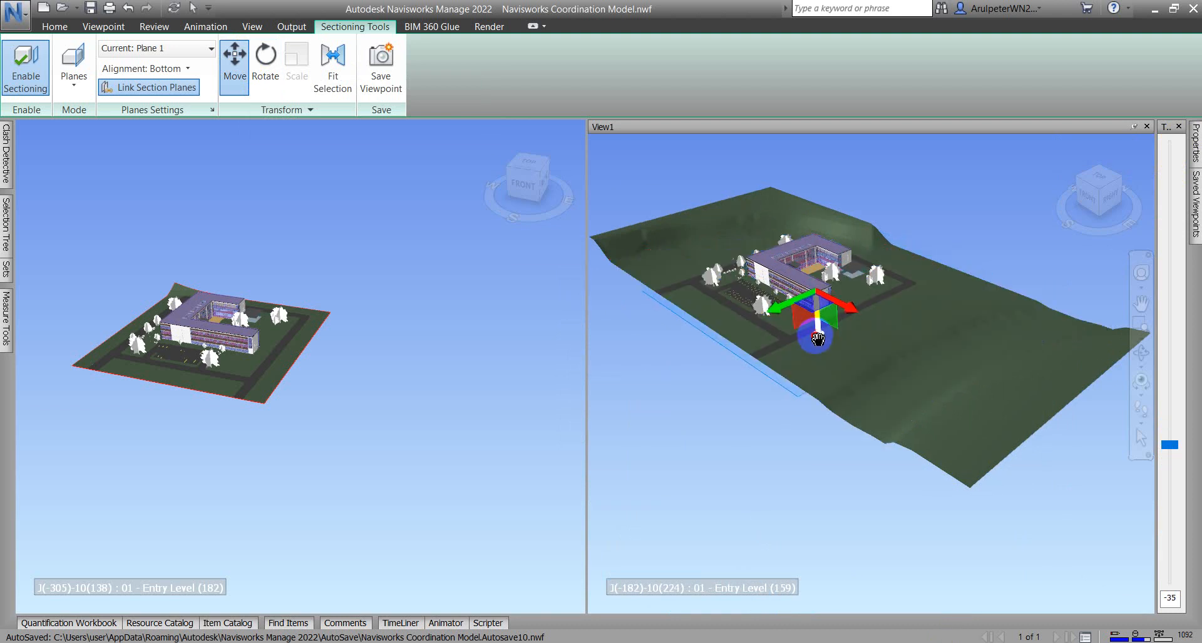
pyautogui.moveTo(816, 339); pyautogui.dragTo(824, 314)
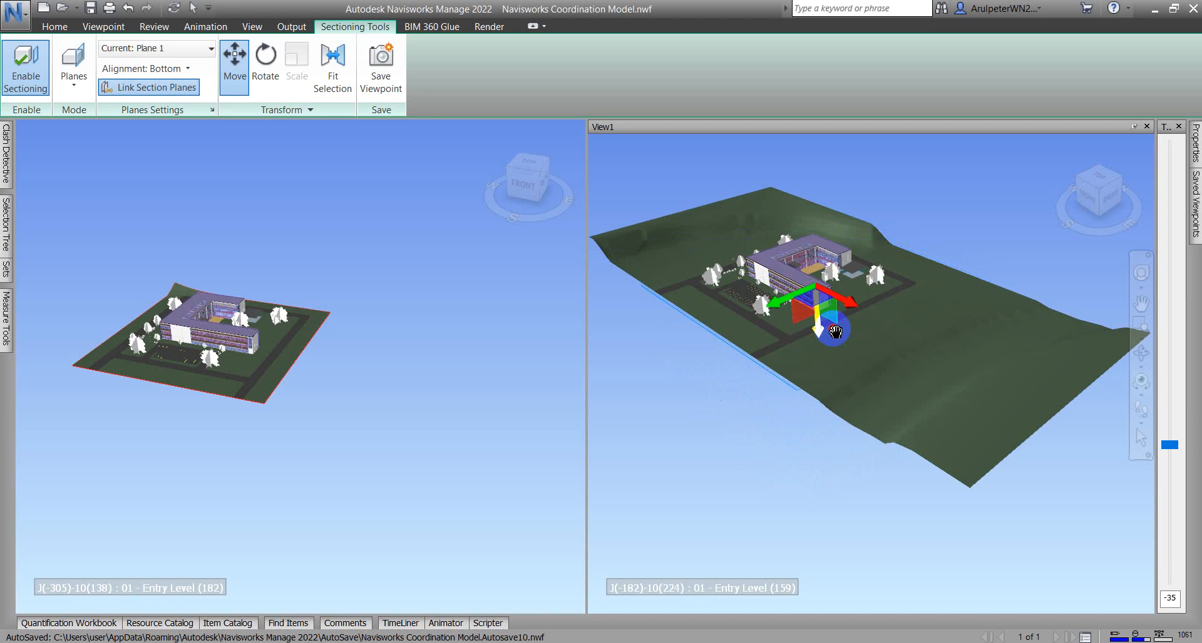
pyautogui.moveTo(830, 331); pyautogui.dragTo(826, 341)
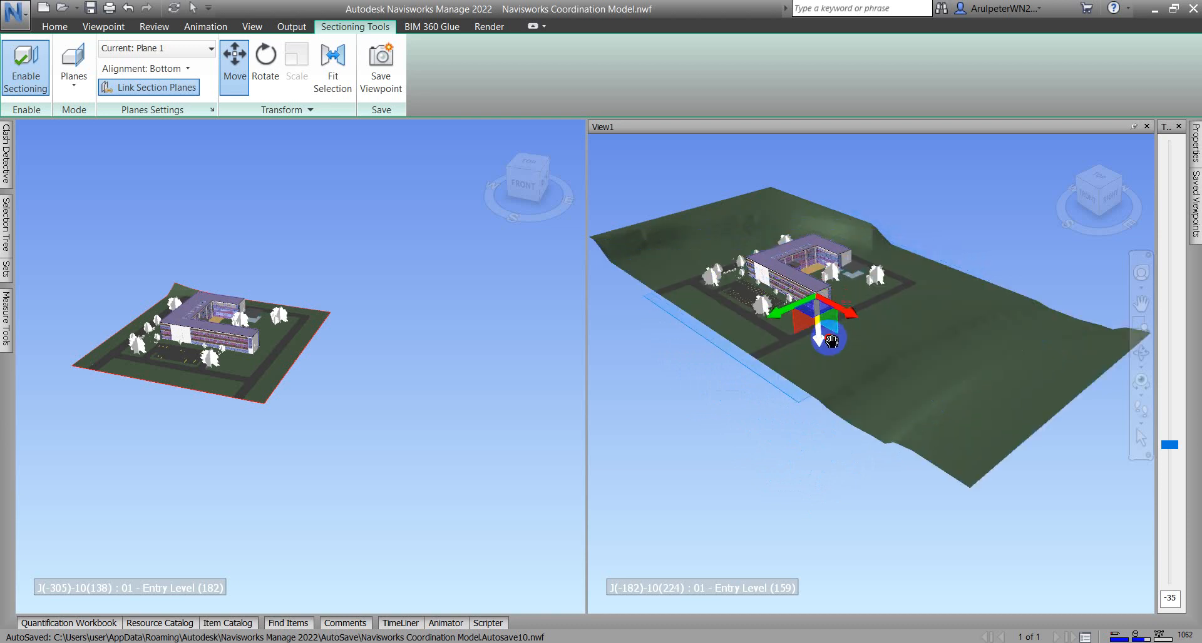
# Step: Set Plane 1's alignment to Top
pyautogui.click(144, 68)
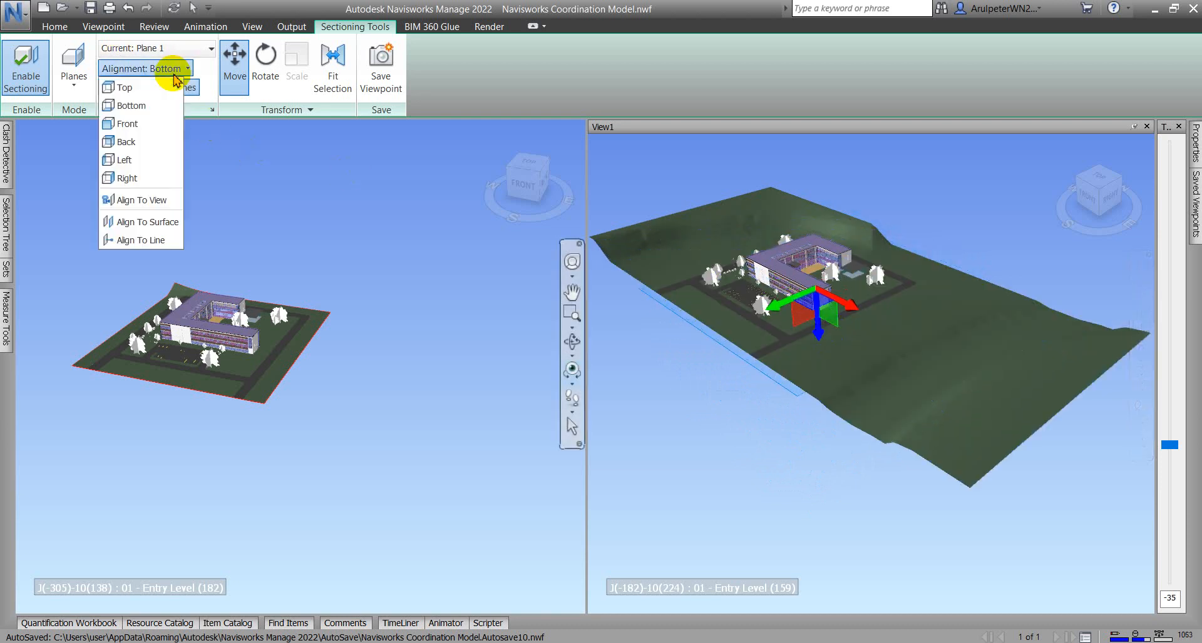
pyautogui.click(125, 87)
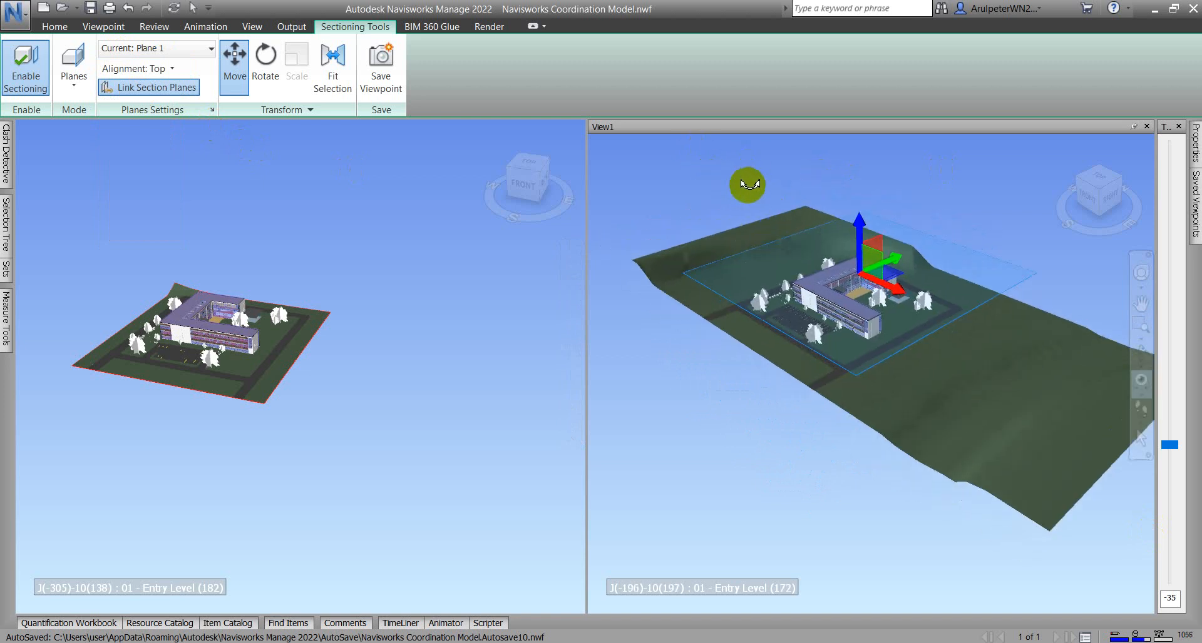
# Step: Make Plane 2 current, align it Right, and slide it across the site
pyautogui.click(211, 48)
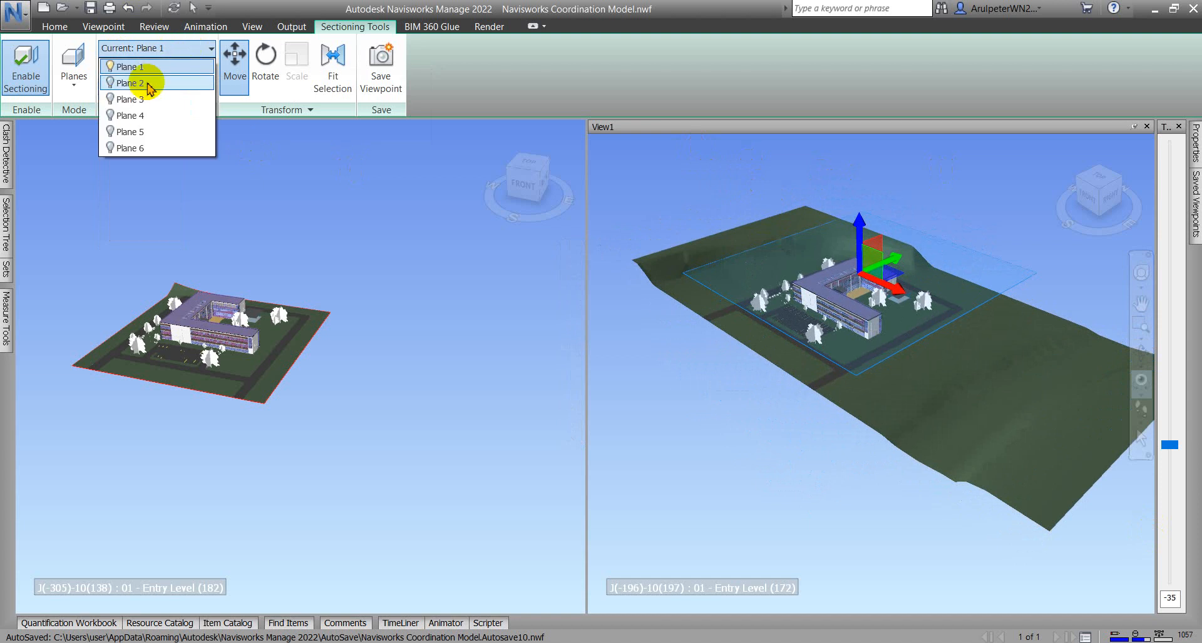
pyautogui.click(131, 83)
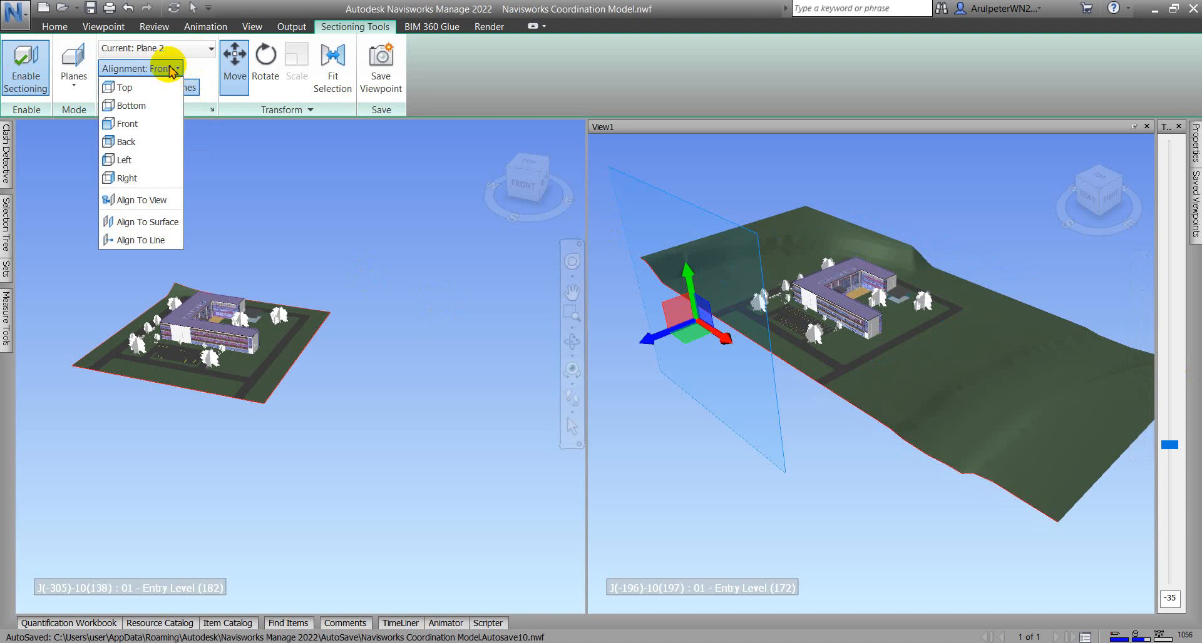
pyautogui.click(127, 177)
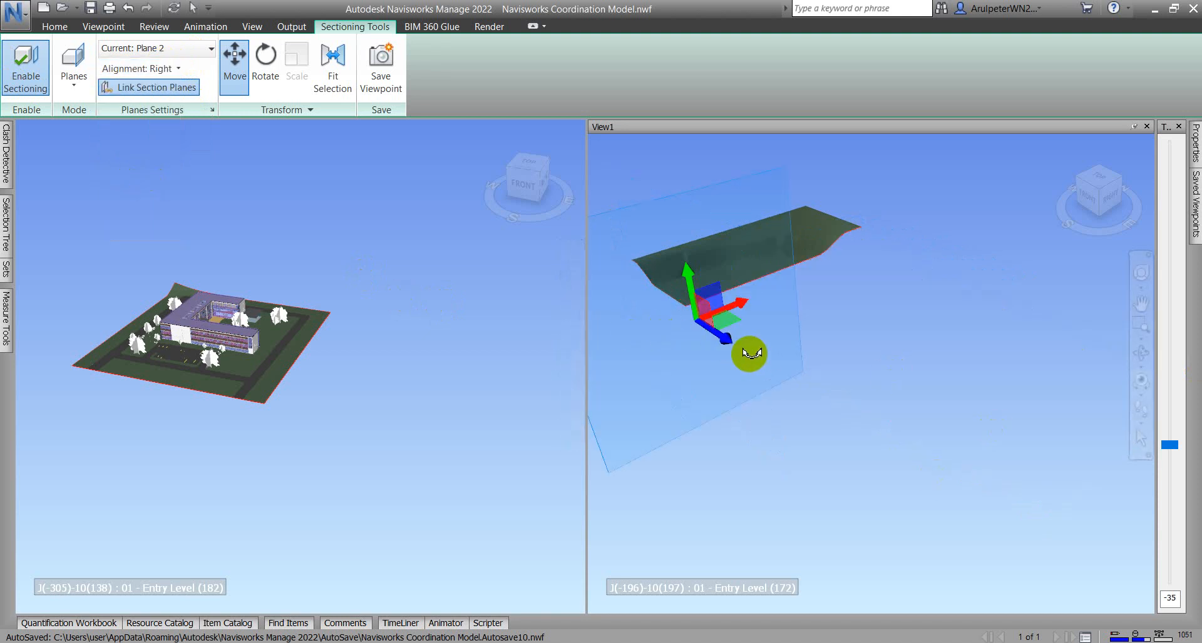
pyautogui.moveTo(749, 353); pyautogui.dragTo(964, 527)
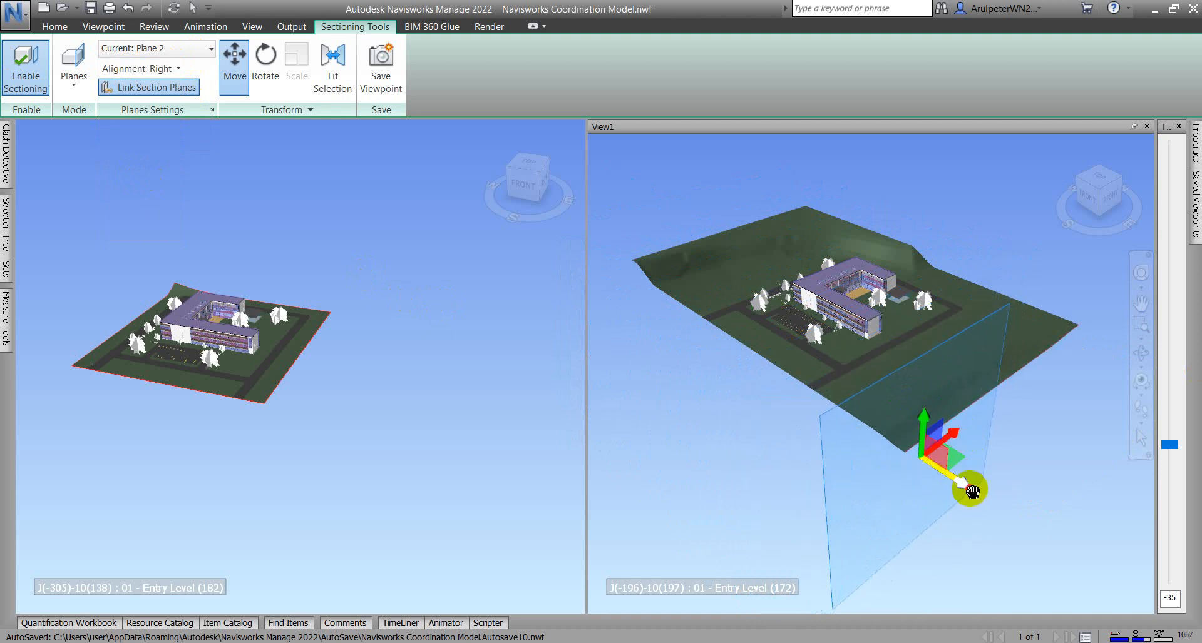
pyautogui.moveTo(969, 490); pyautogui.dragTo(945, 438)
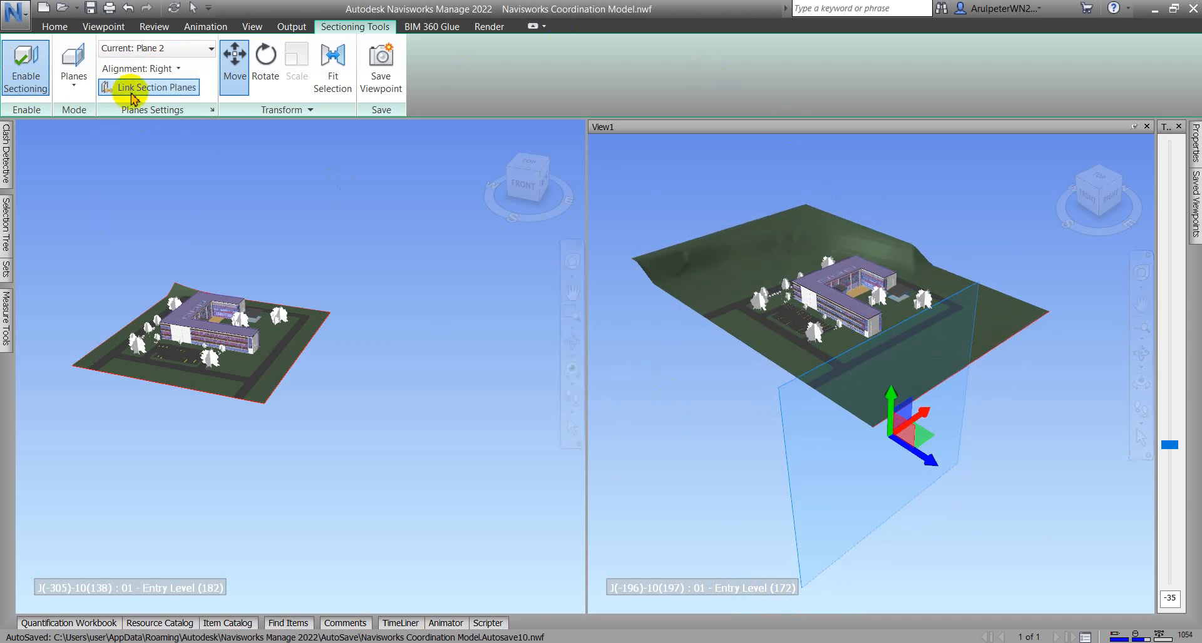
pyautogui.moveTo(195, 98)
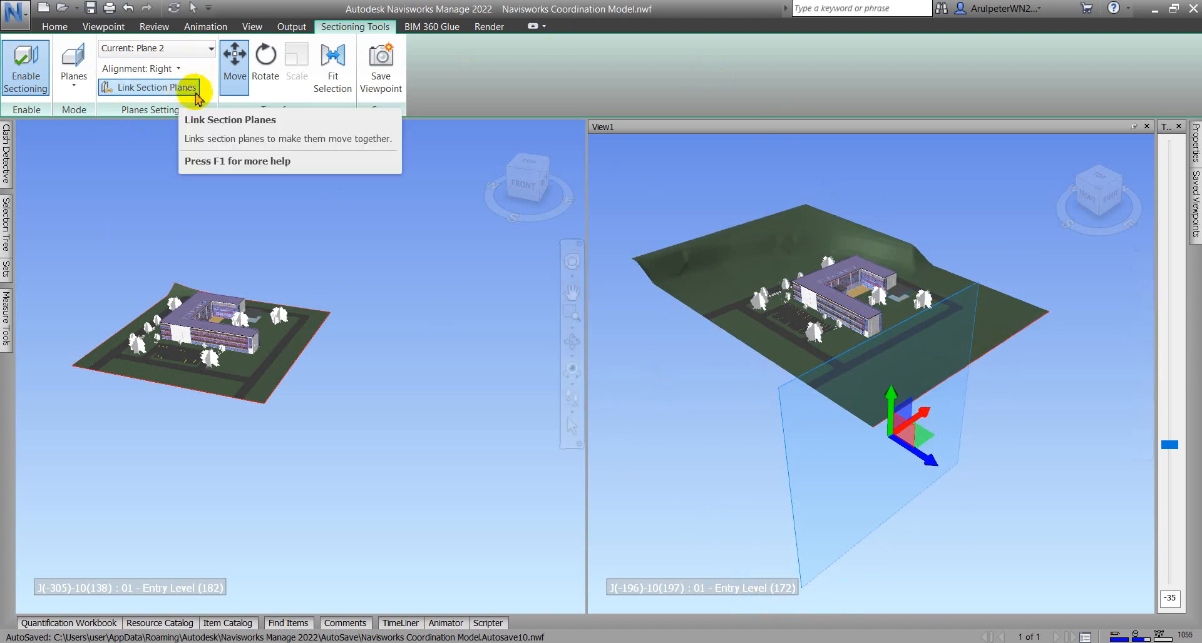
pyautogui.moveTo(167, 103)
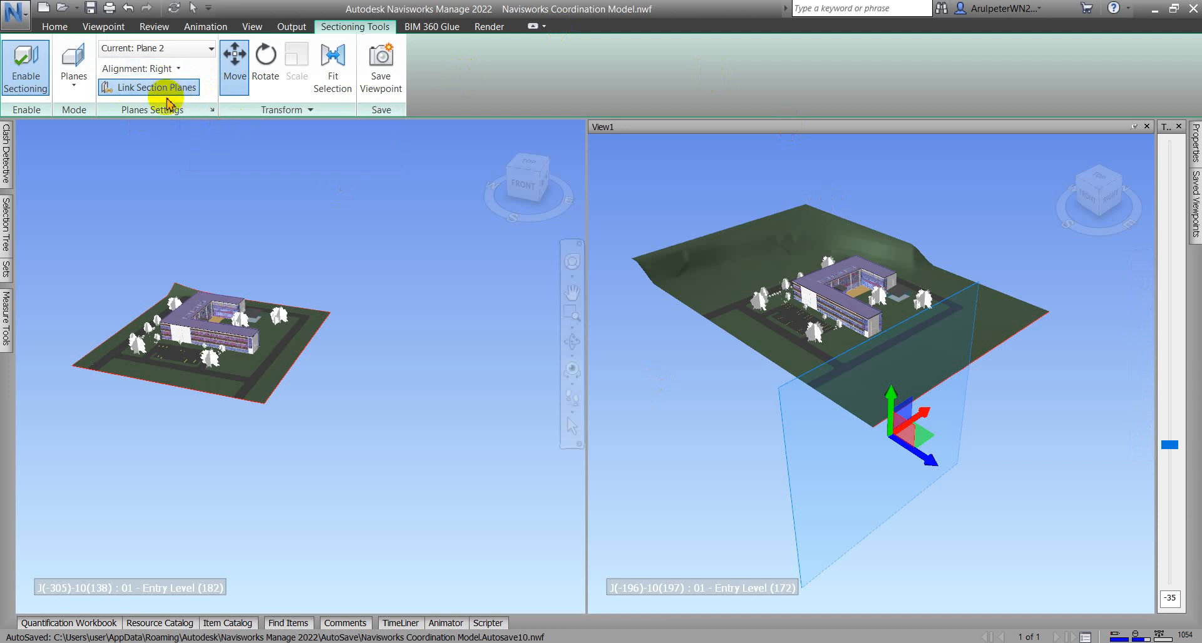
pyautogui.moveTo(169, 88)
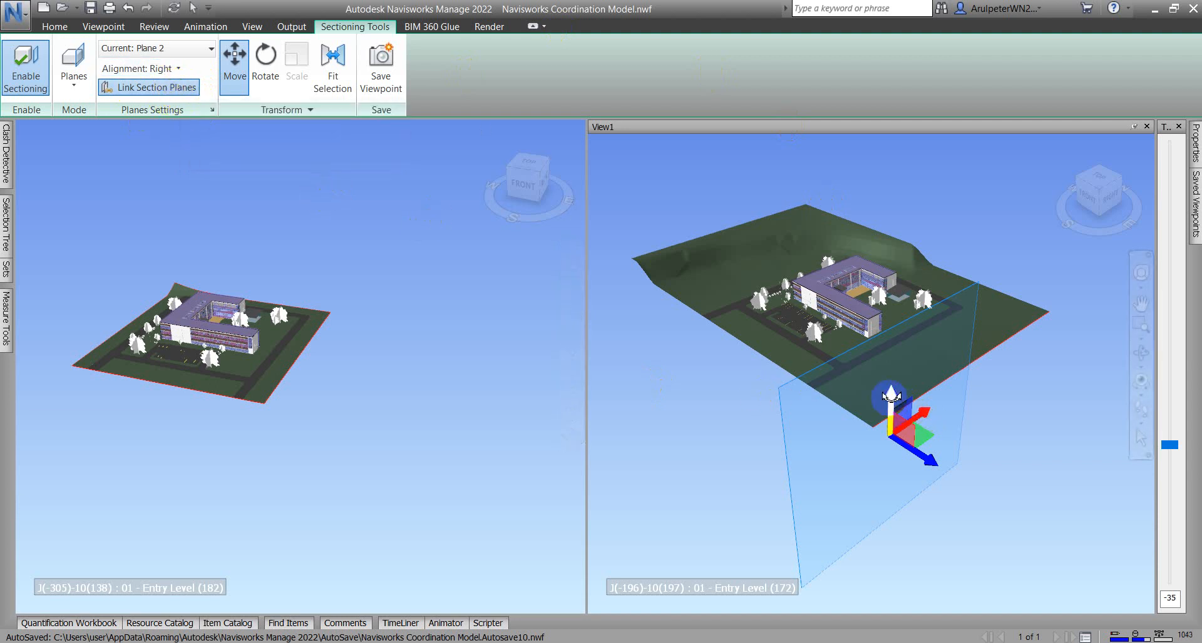
# Step: Slide Plane 2 toward the building and back out, then make Plane 1 current
pyautogui.moveTo(891, 397); pyautogui.dragTo(892, 318)
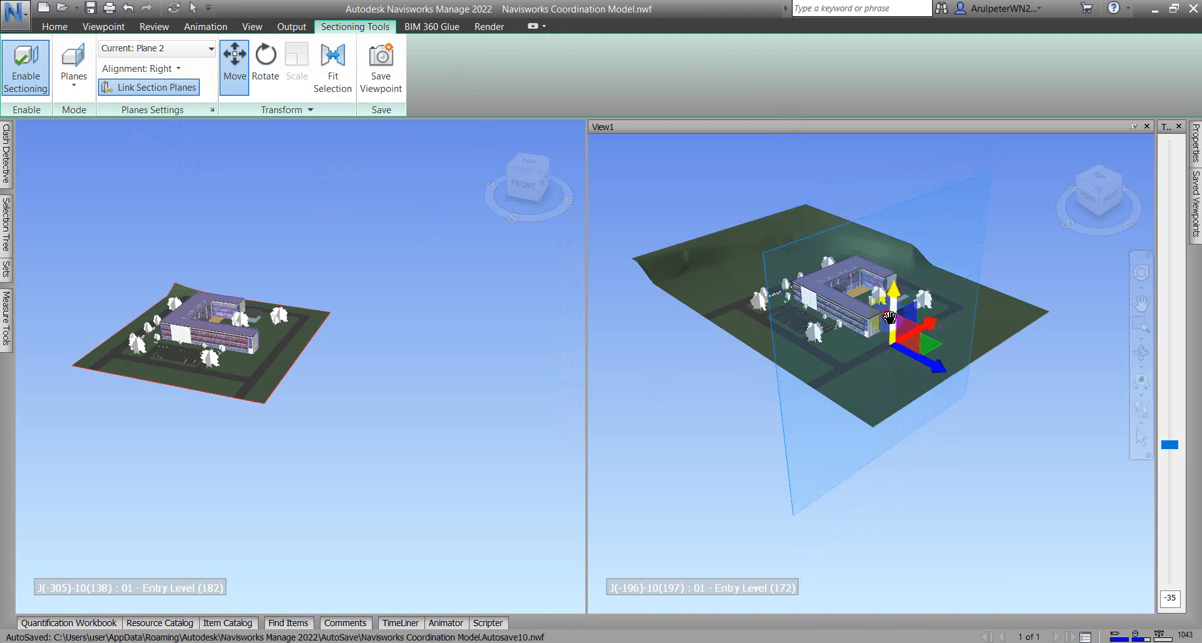
pyautogui.moveTo(893, 318); pyautogui.dragTo(897, 387)
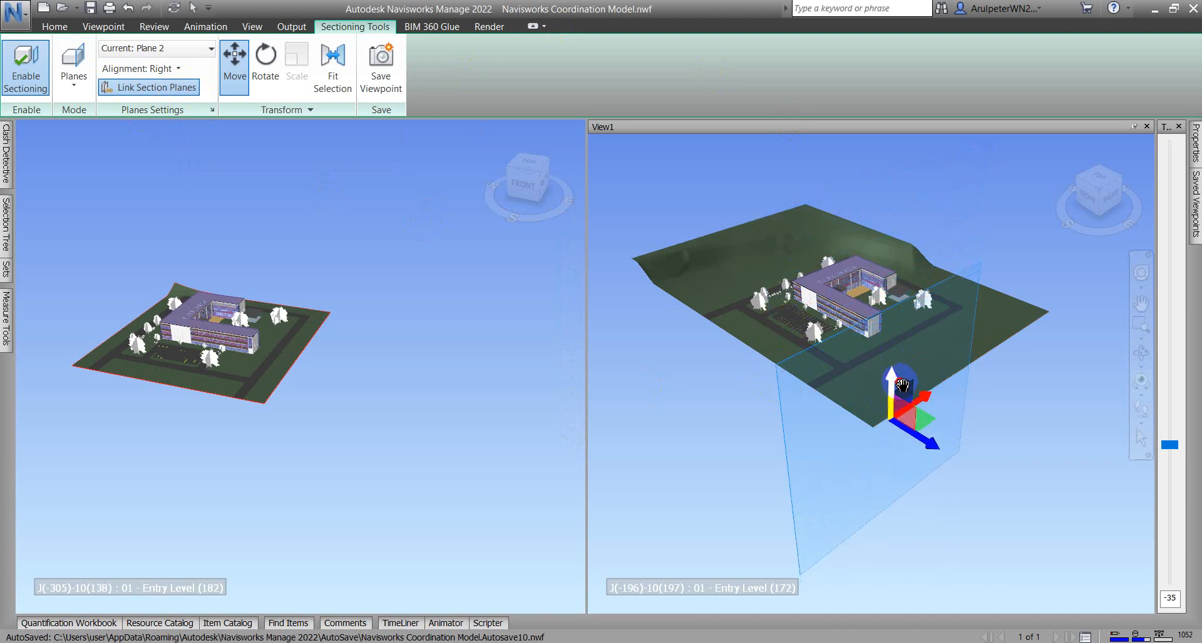
pyautogui.click(156, 48)
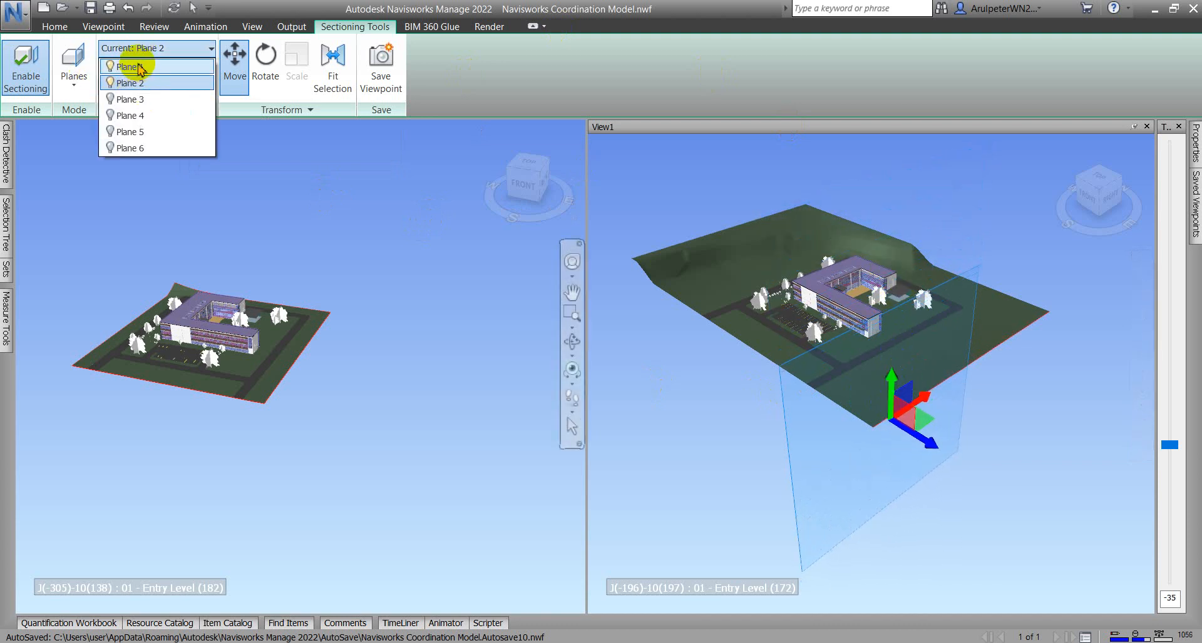
pyautogui.click(129, 67)
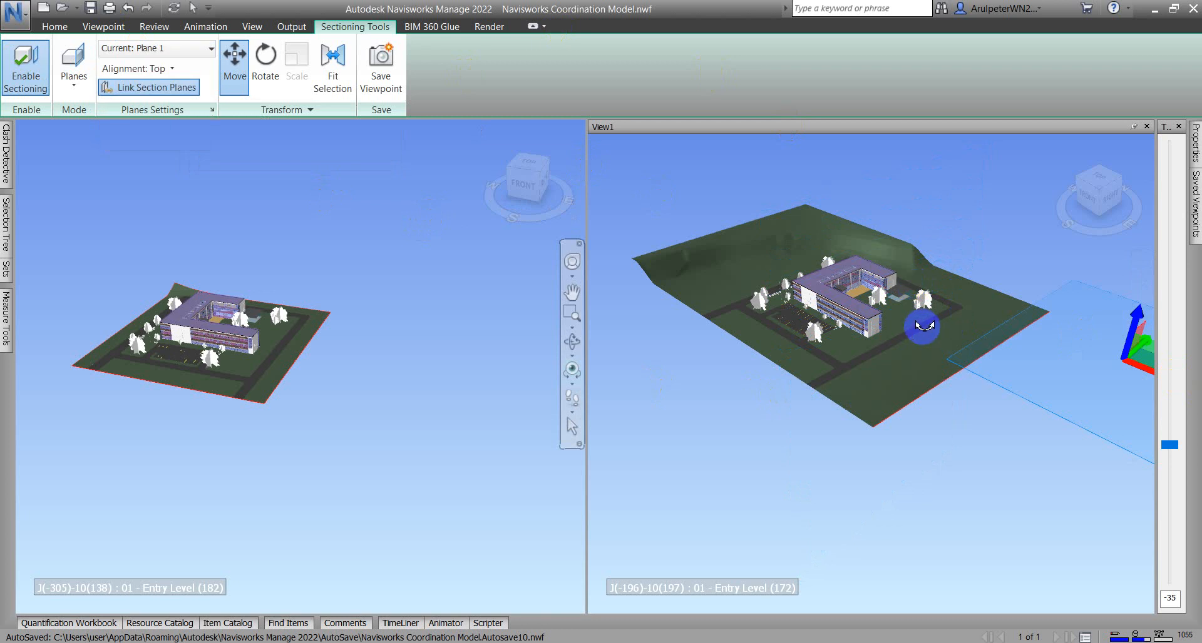
# Step: Switch Plane 1 to Rotate and back to Move, then make Plane 2 current again
pyautogui.click(265, 65)
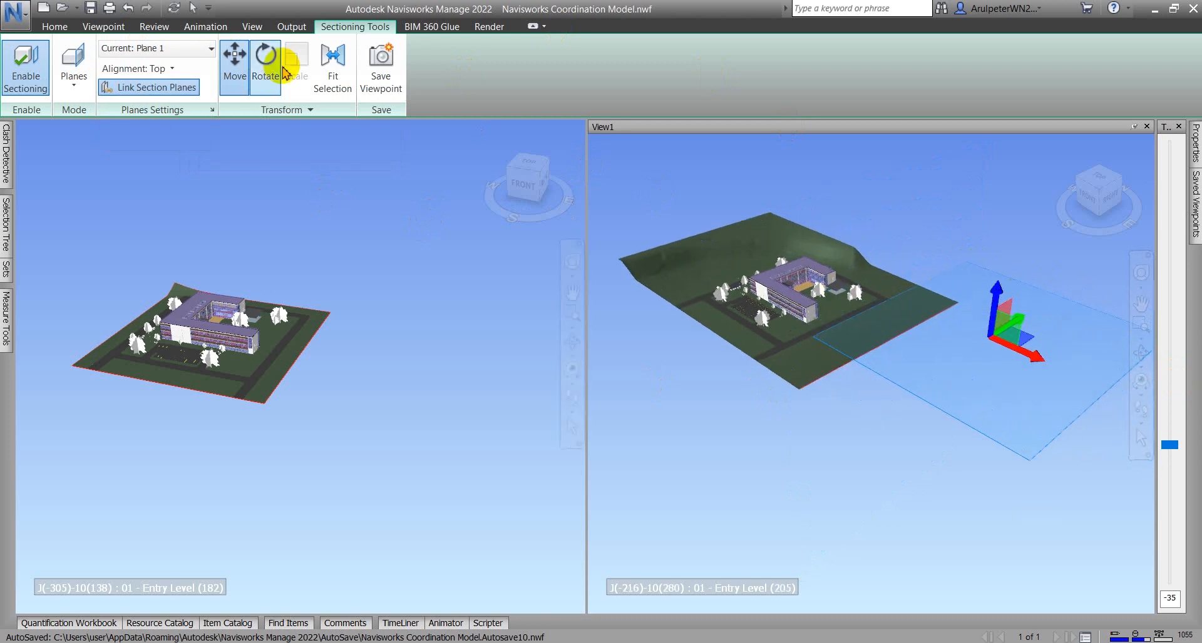
pyautogui.click(233, 65)
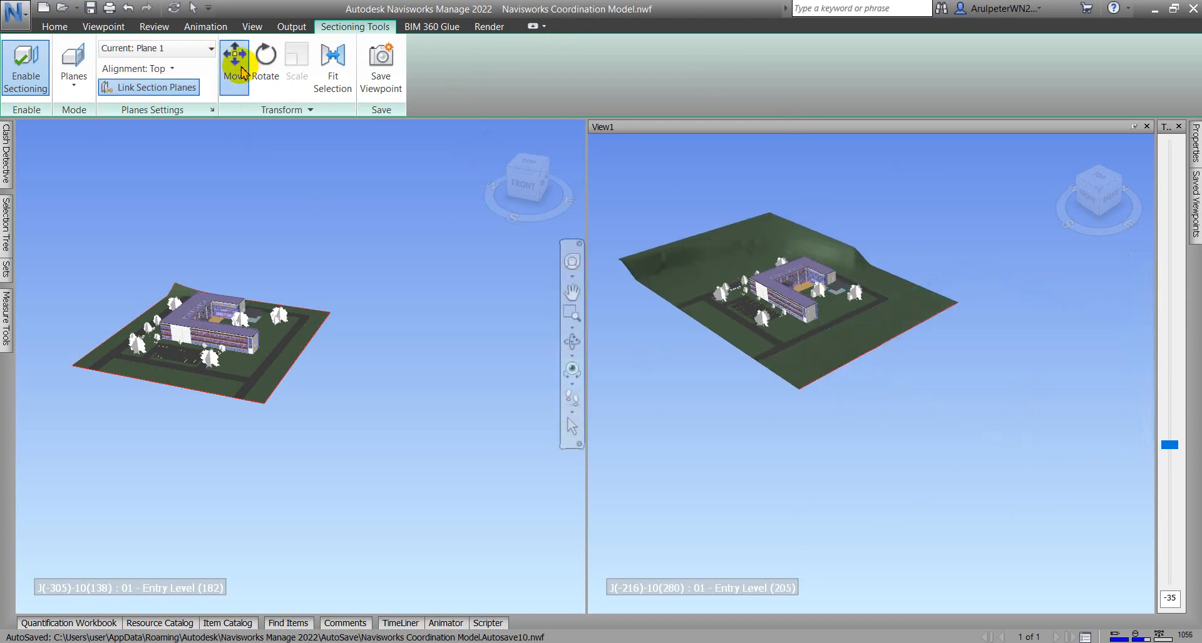
pyautogui.click(234, 61)
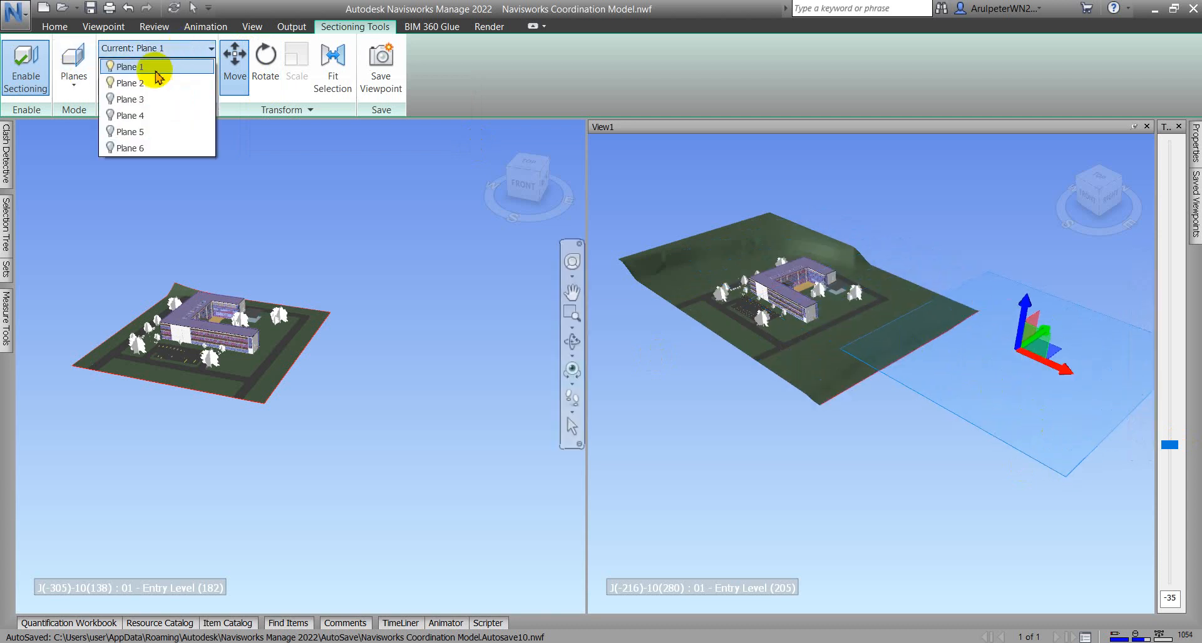
pyautogui.click(127, 83)
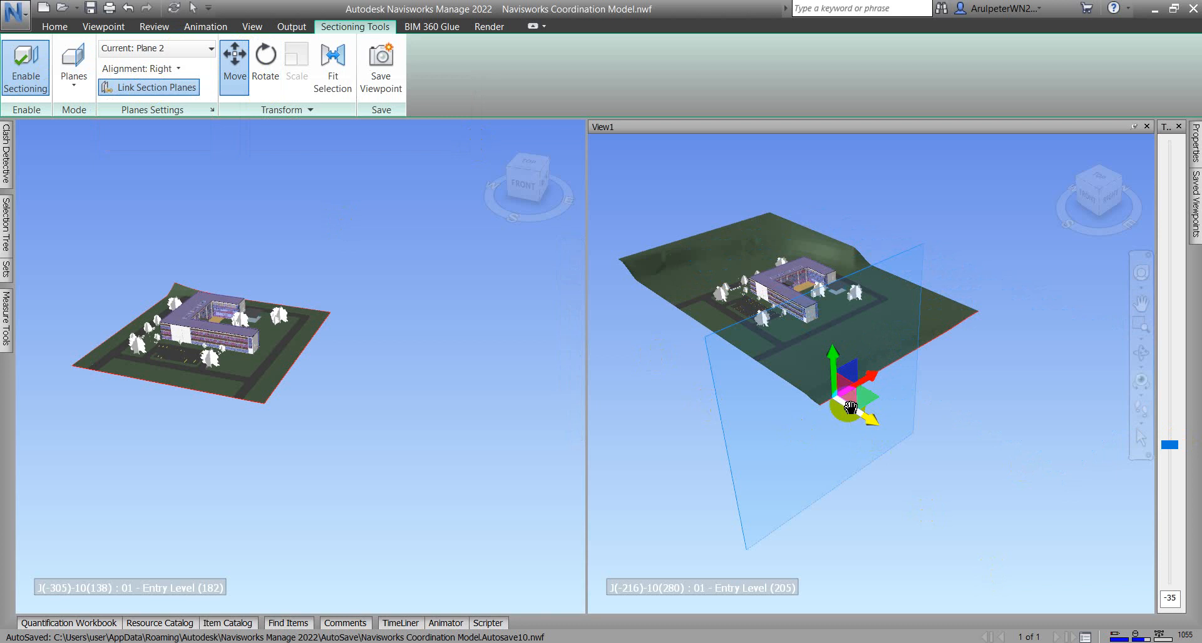
pyautogui.moveTo(160, 98)
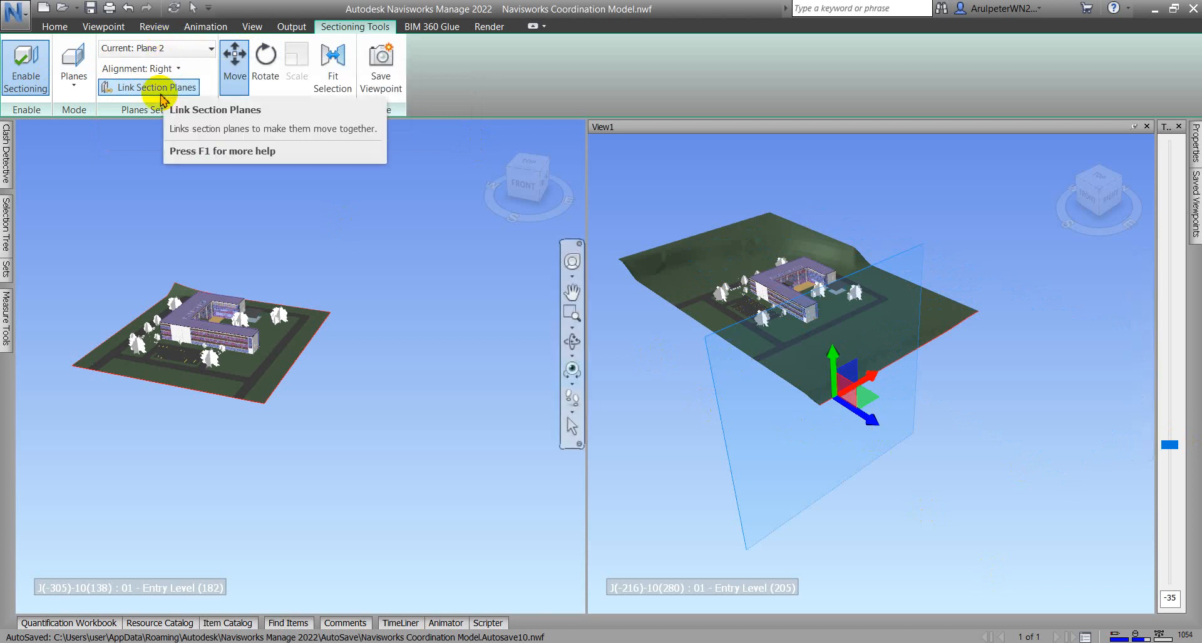
# Step: Make Plane 1 current and drag its horizontal cut independently through the terrain
pyautogui.click(211, 48)
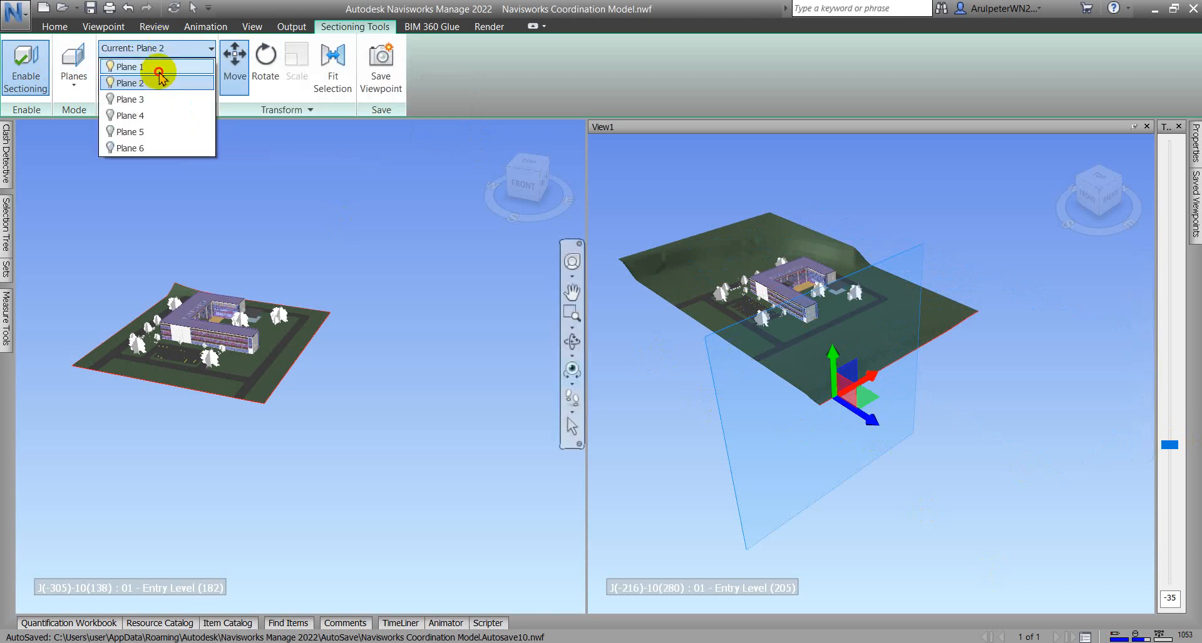
pyautogui.click(127, 67)
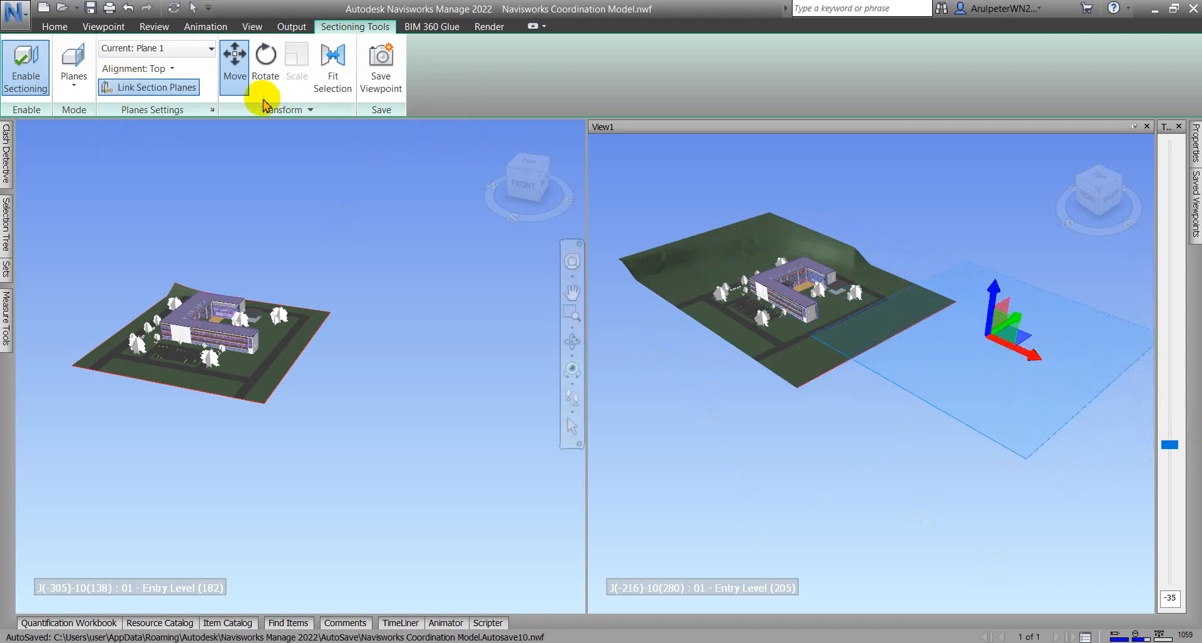
pyautogui.moveTo(176, 91)
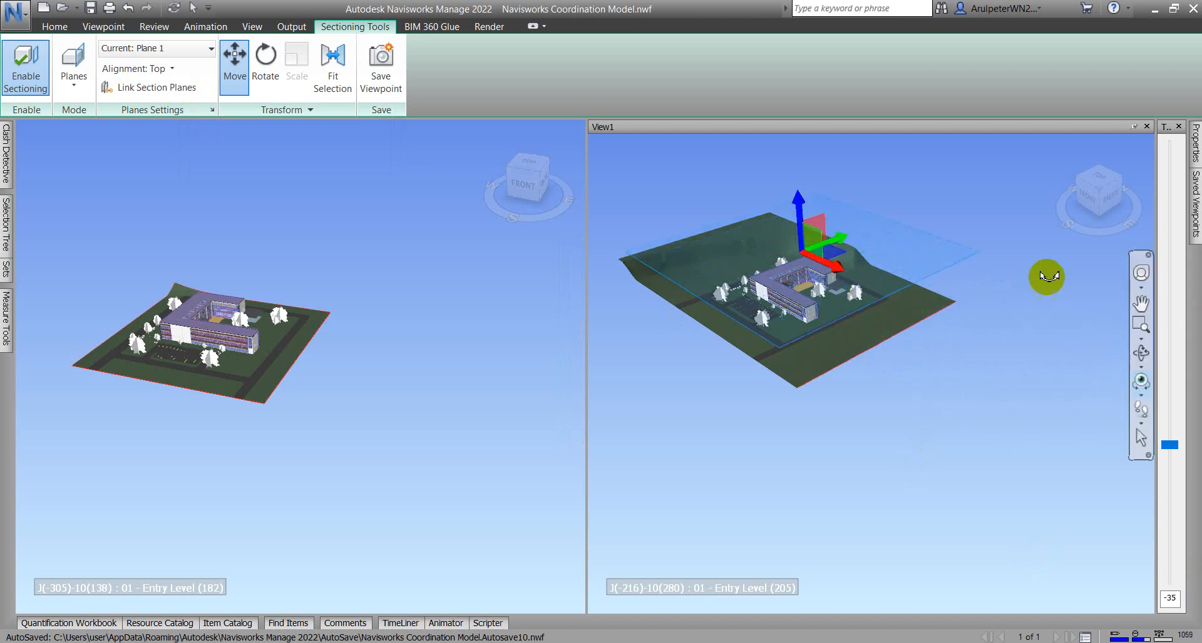
pyautogui.moveTo(860, 205)
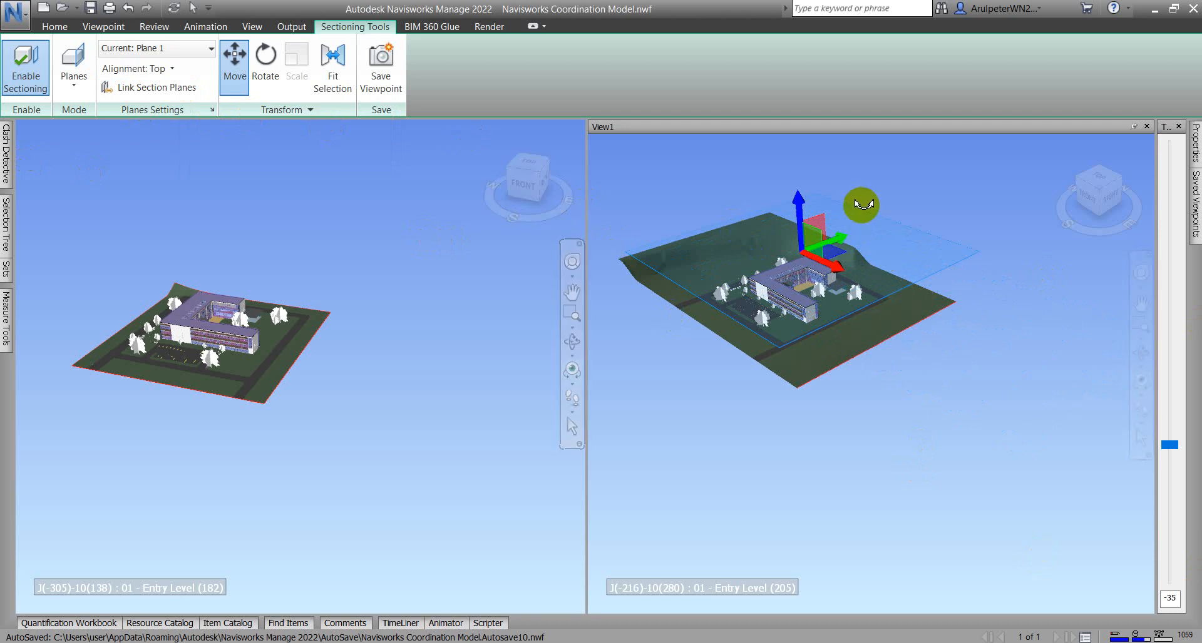
pyautogui.moveTo(858, 205); pyautogui.dragTo(796, 198)
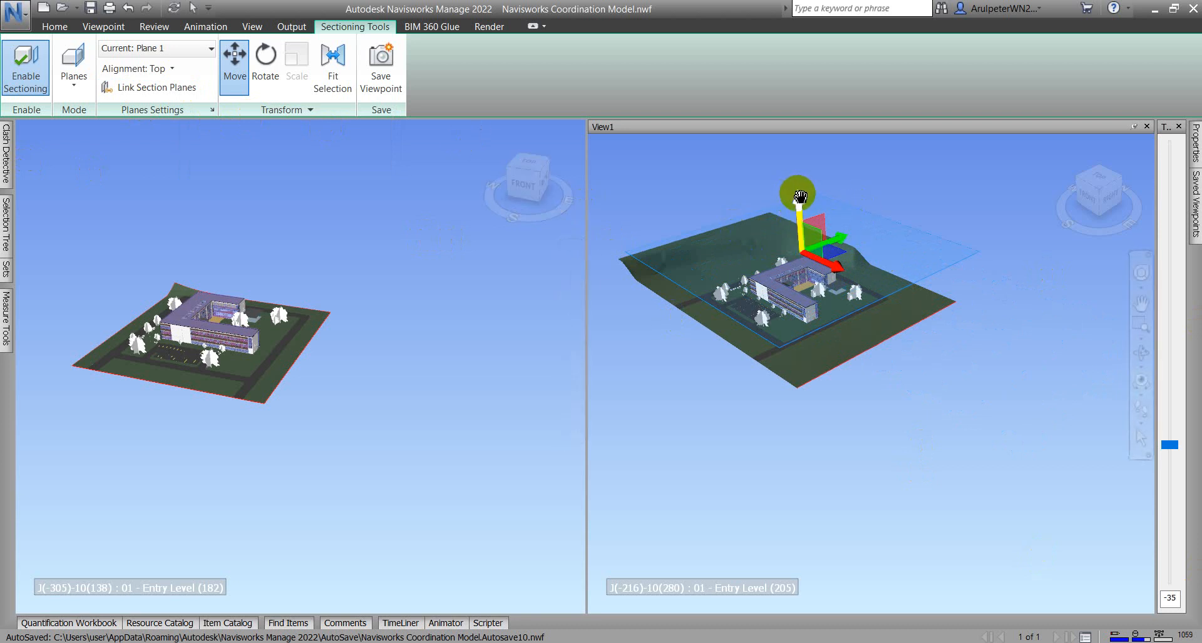